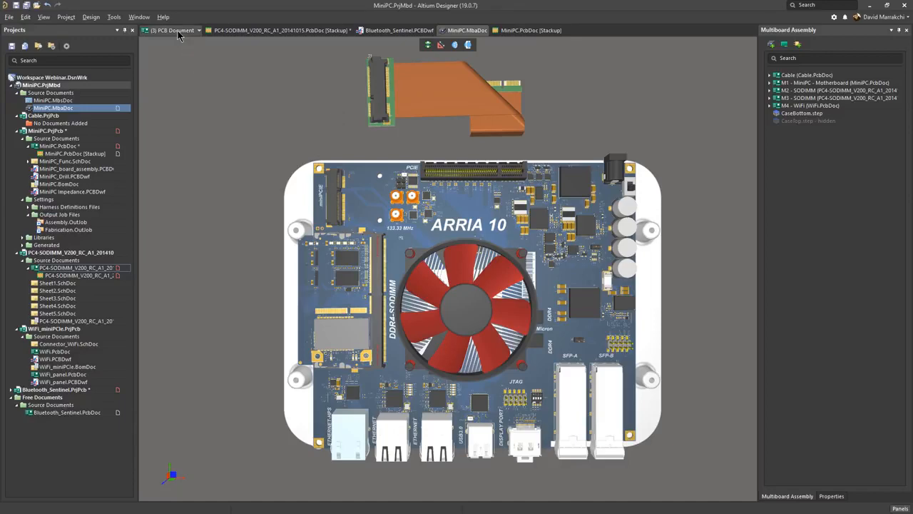
mouse_move(205, 99)
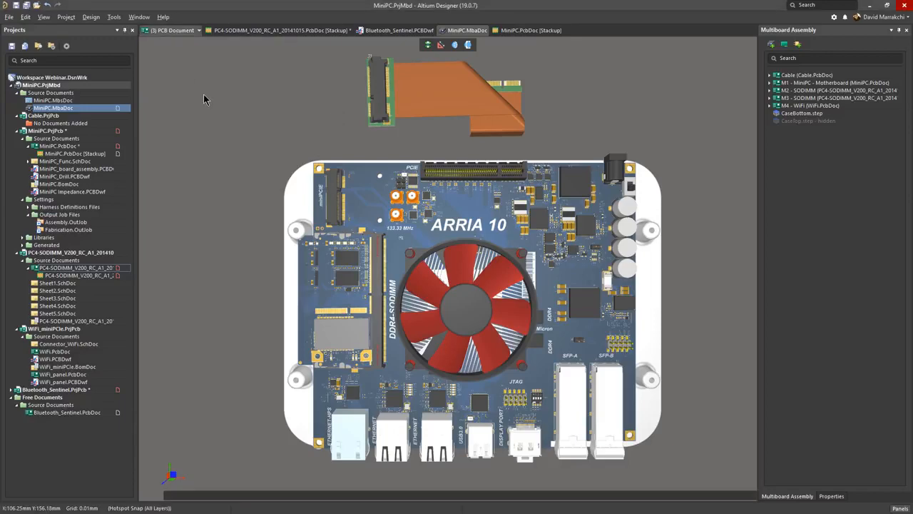
- Switch from the MiniPC board layout to the PC4-SODIMM board layout
click(74, 153)
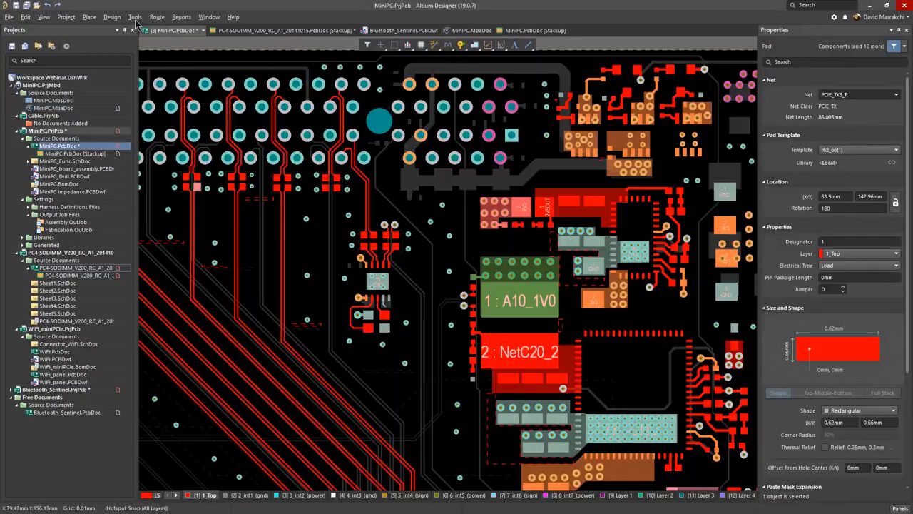
click(111, 16)
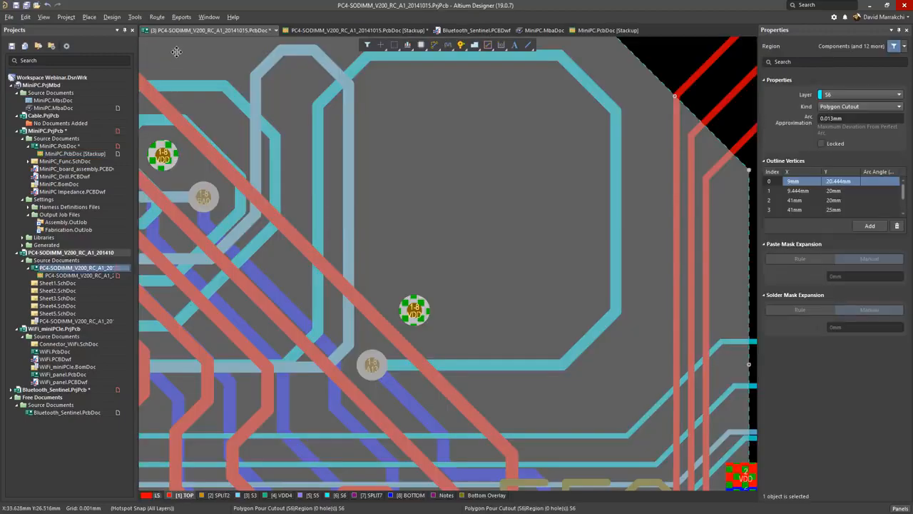
mouse_move(439, 157)
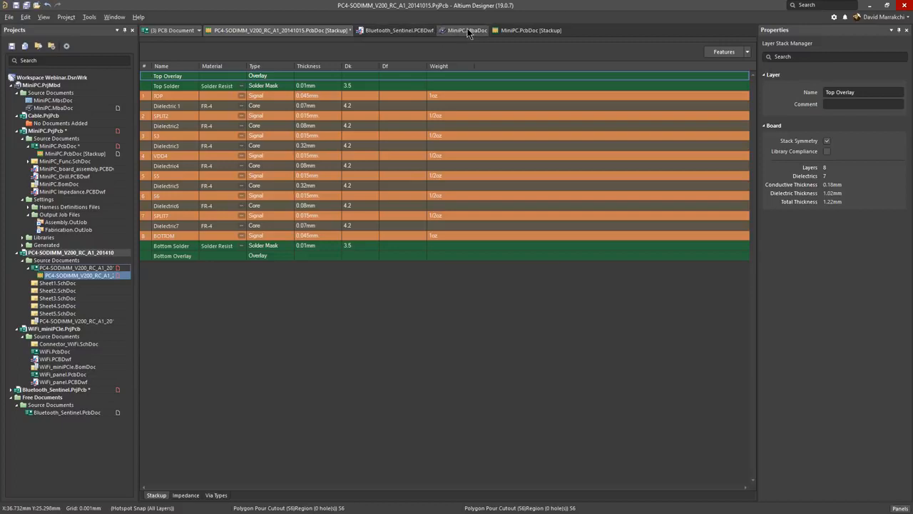
- Split the view and open the MiniPC stackup beside its board layout
right_click(467, 30)
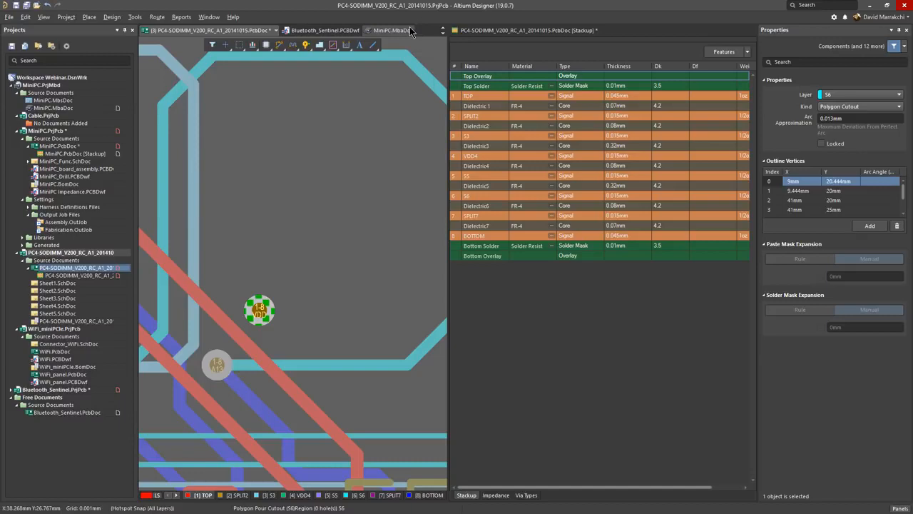
mouse_move(443, 37)
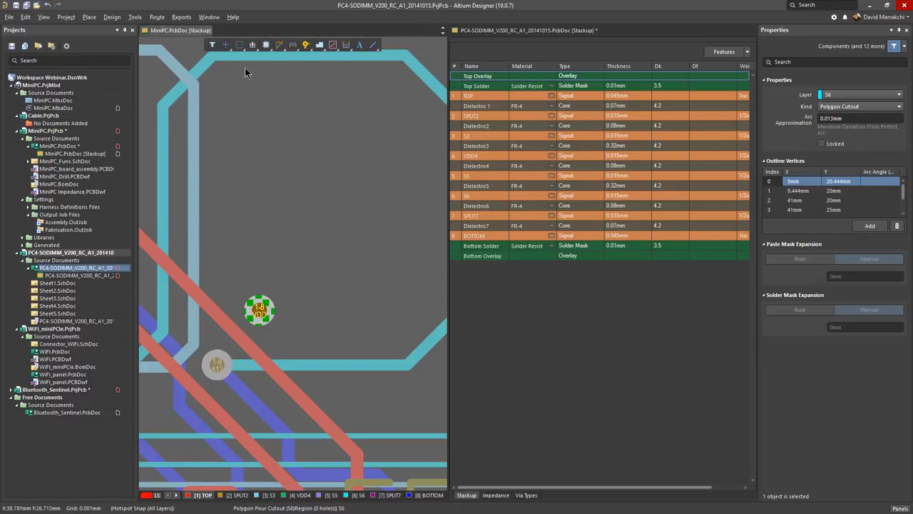
click(380, 30)
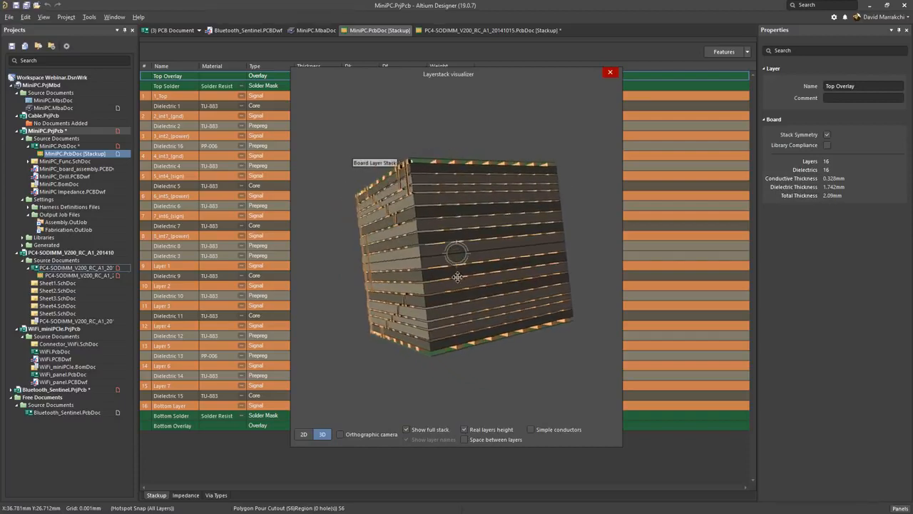
- Open the material library, browse IAu plating and flex coverlays, and start a new coverlay
click(610, 72)
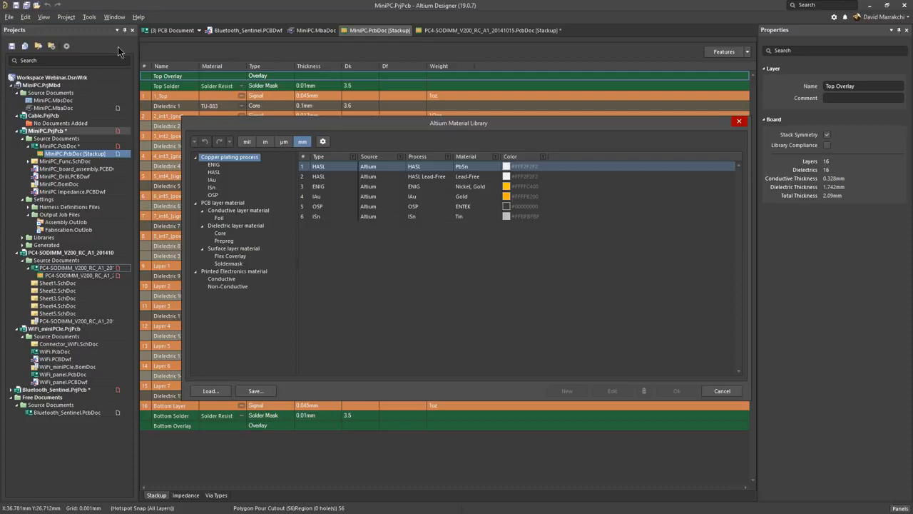
click(211, 180)
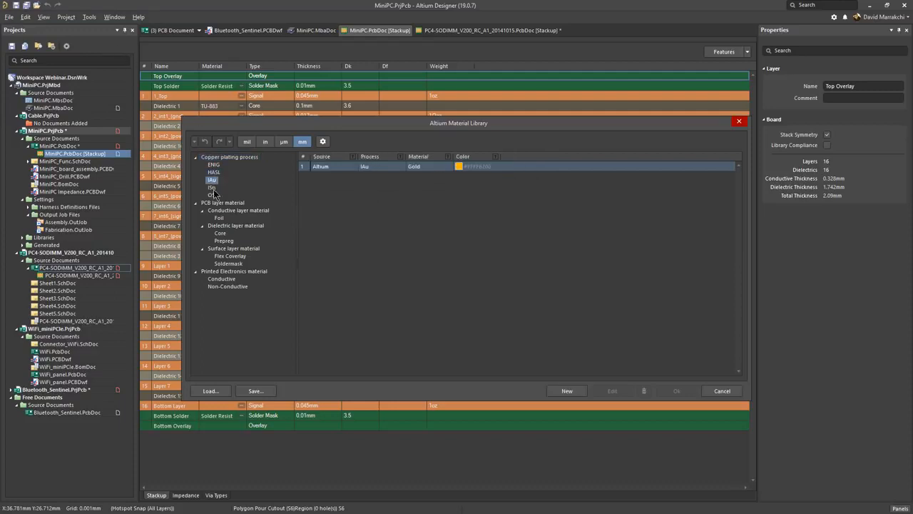
click(219, 217)
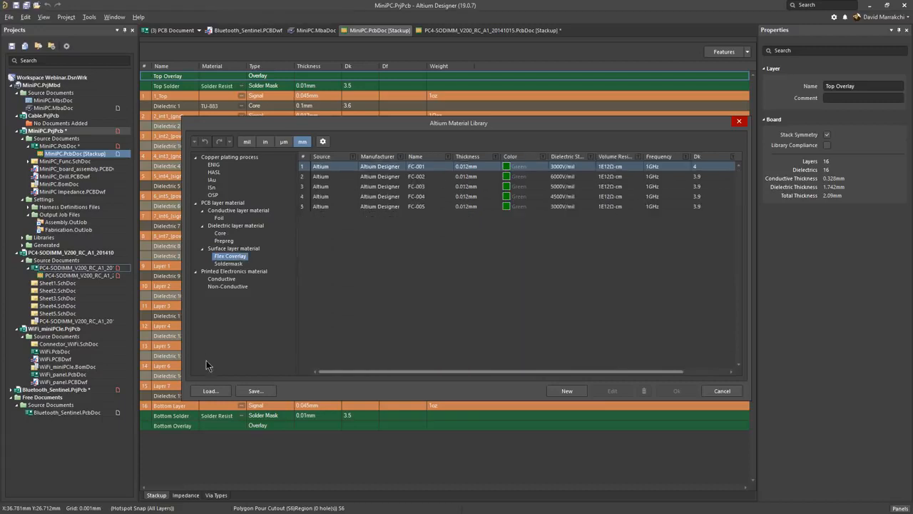
click(567, 390)
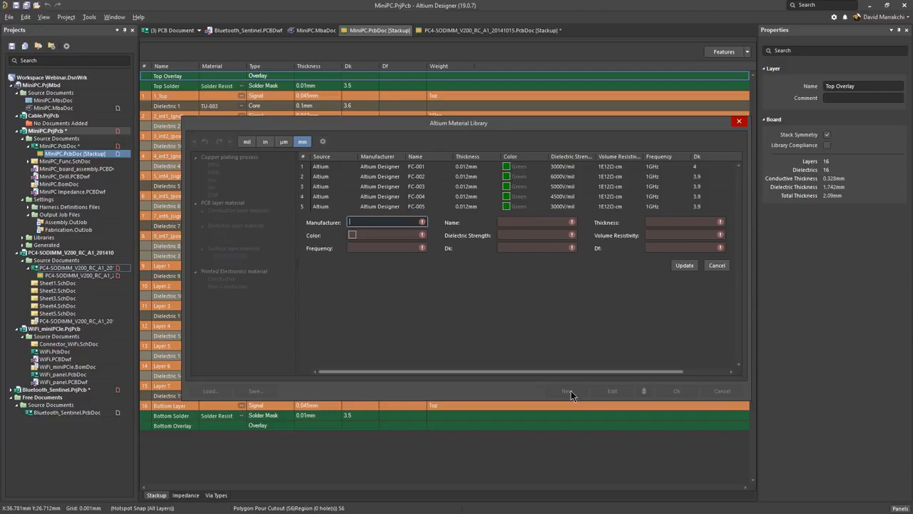
mouse_move(660, 283)
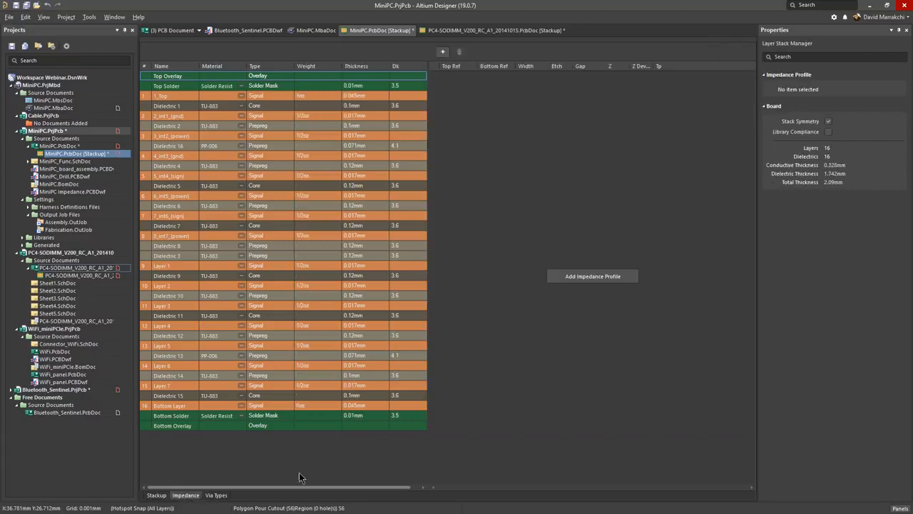
mouse_move(593, 276)
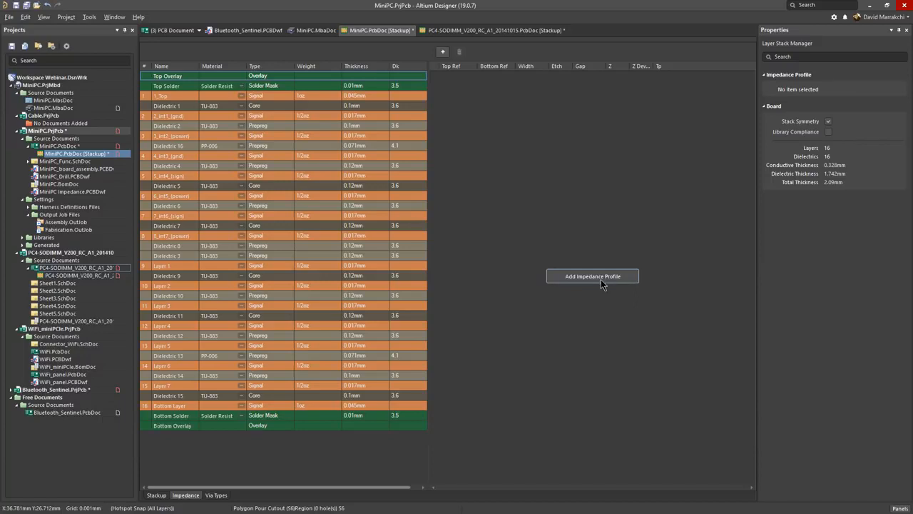
- Add a single-ended impedance profile, setting 3_int2's top reference layer
click(592, 277)
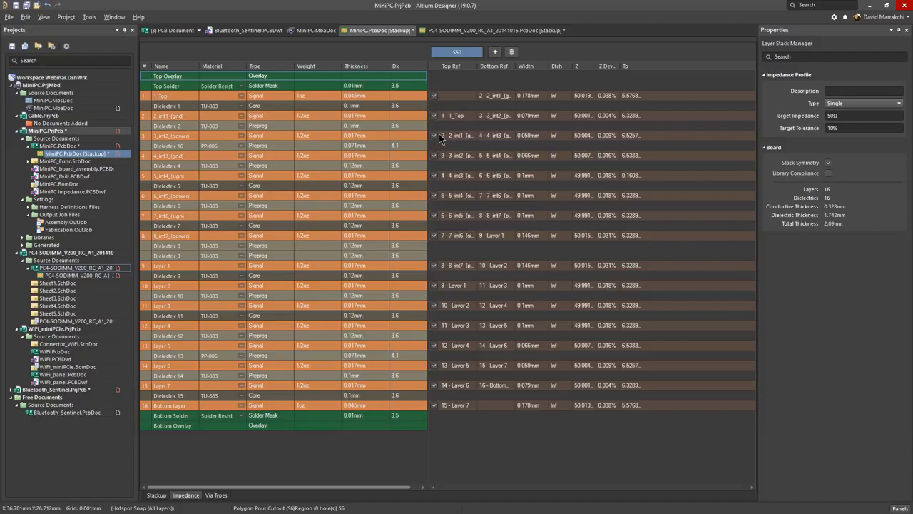
click(454, 135)
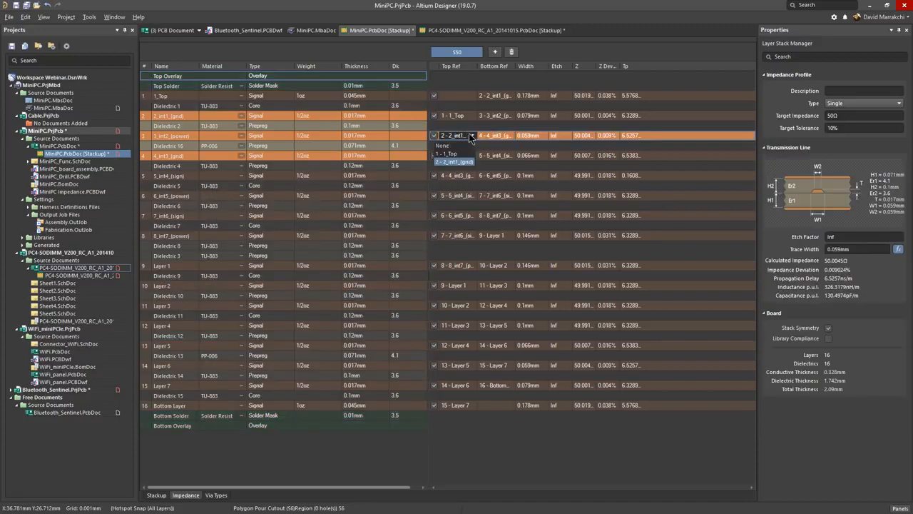
click(510, 136)
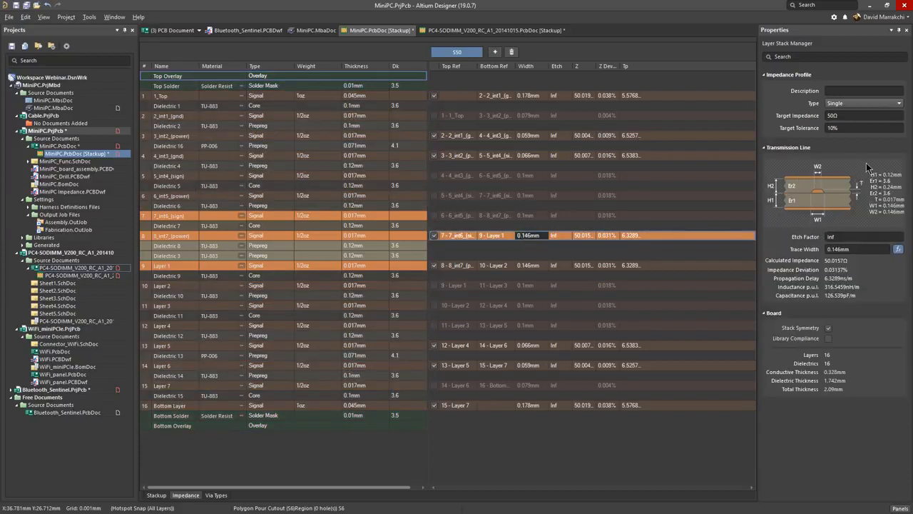
click(897, 103)
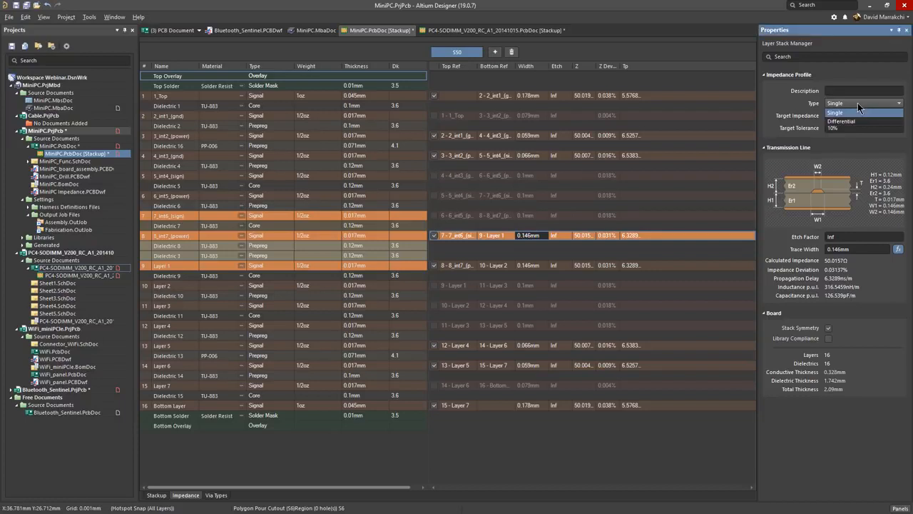
click(834, 112)
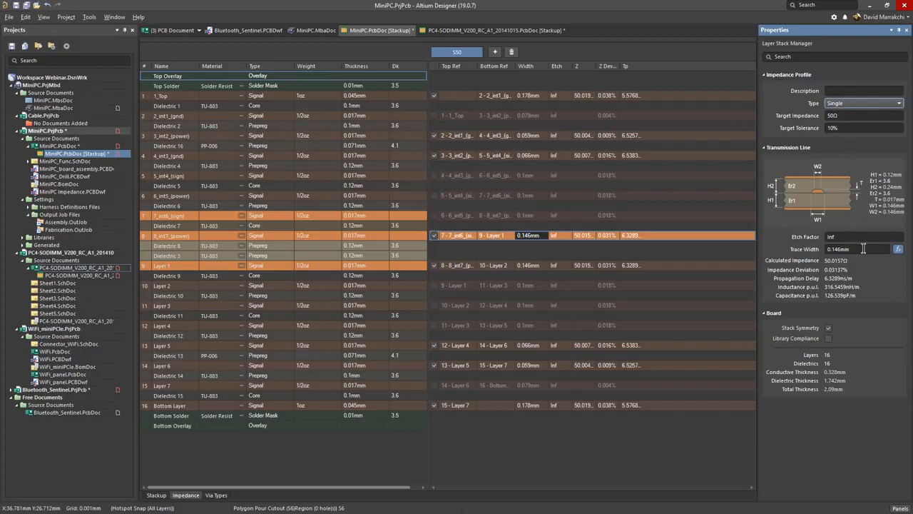
mouse_move(897, 249)
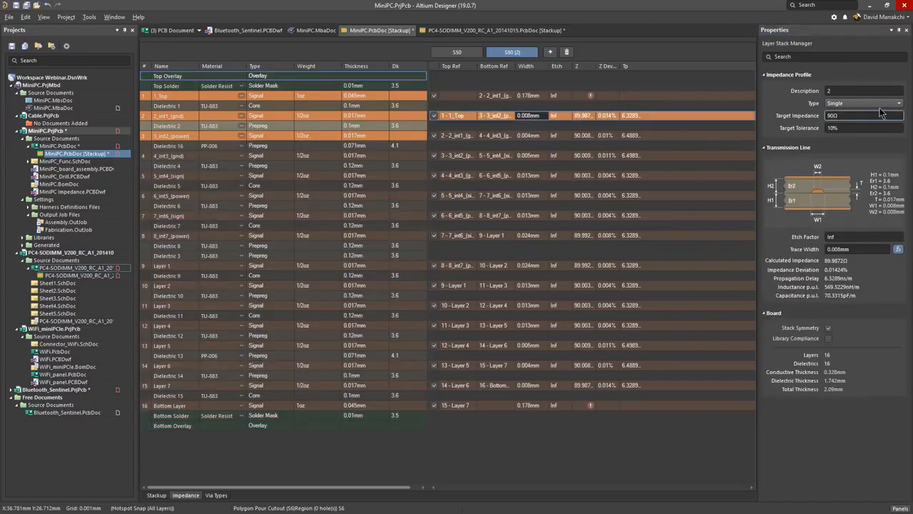
- Make the new profile differential with a 0.127 mm trace gap
click(863, 102)
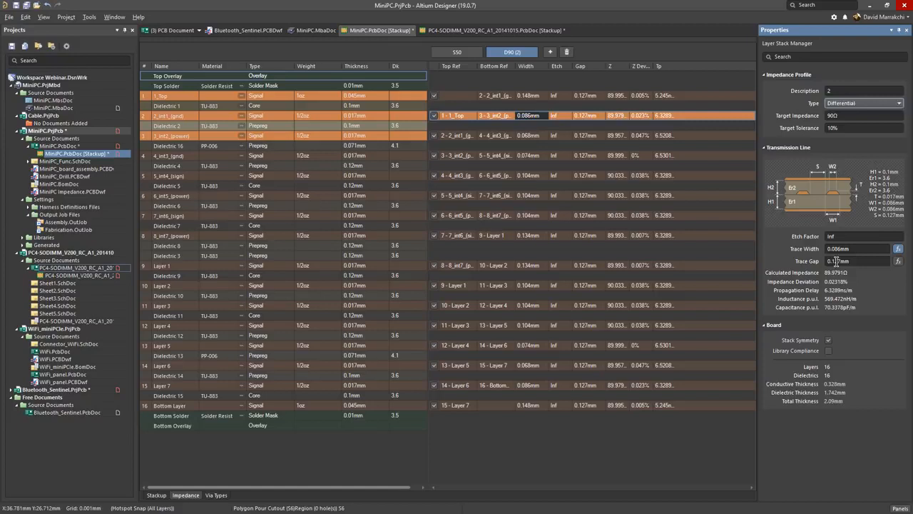
triple_click(856, 260)
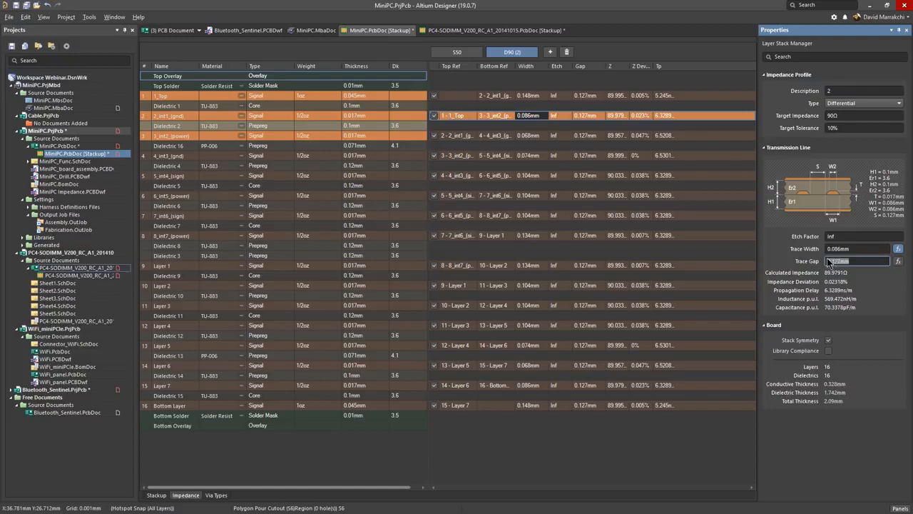
click(766, 147)
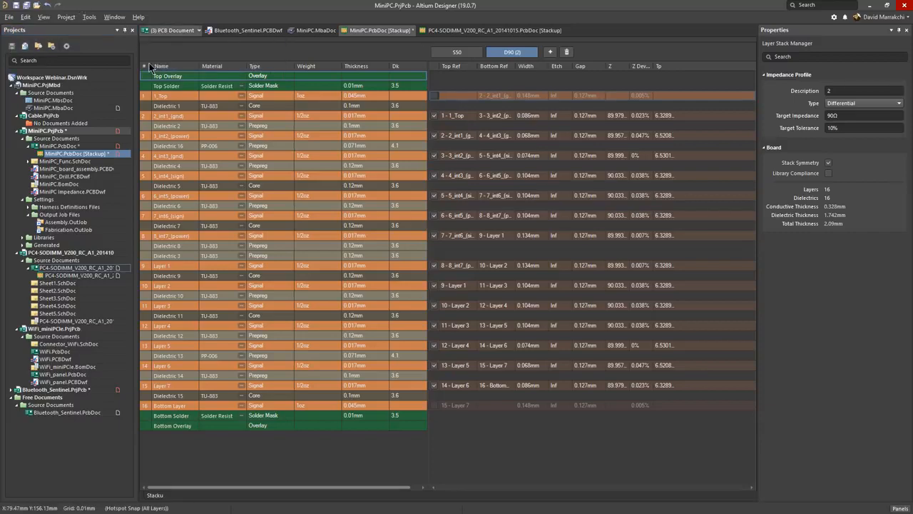
- From the MiniPC layout, open the design rules and make Width_POWER use the S50 profile
click(111, 16)
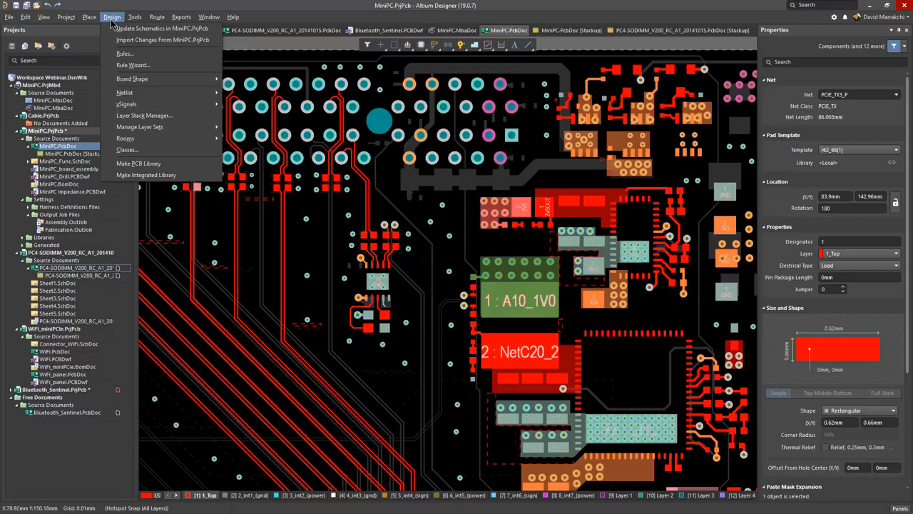
click(124, 53)
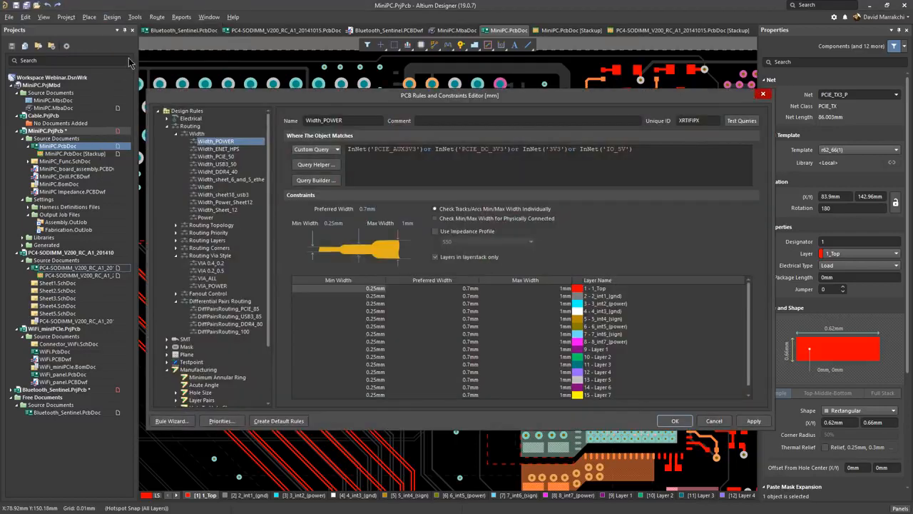
click(435, 231)
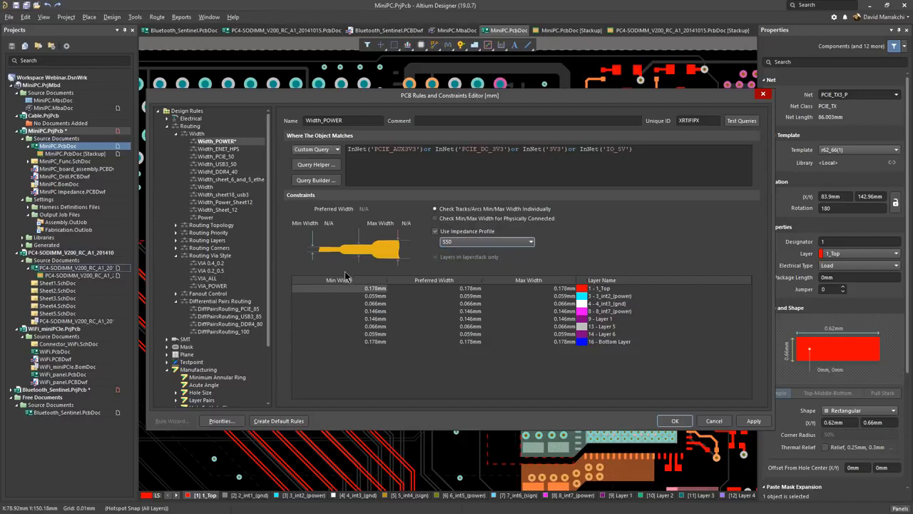
- Give the DiffPairsRouting_PCIE_85 rule the D90 impedance profile
click(230, 308)
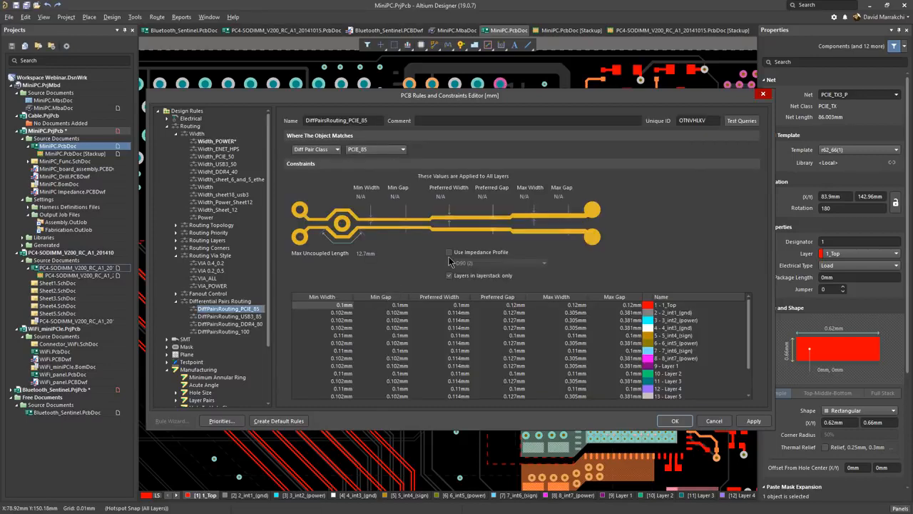
click(449, 251)
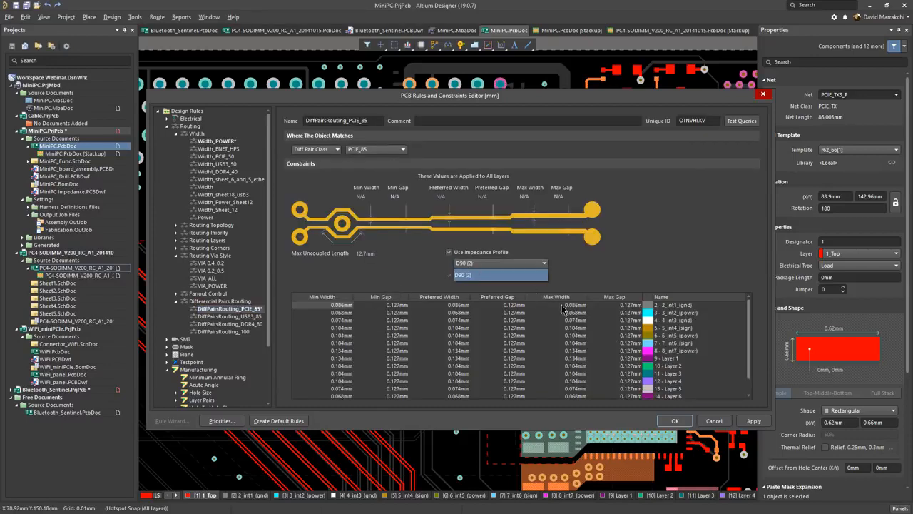
click(674, 420)
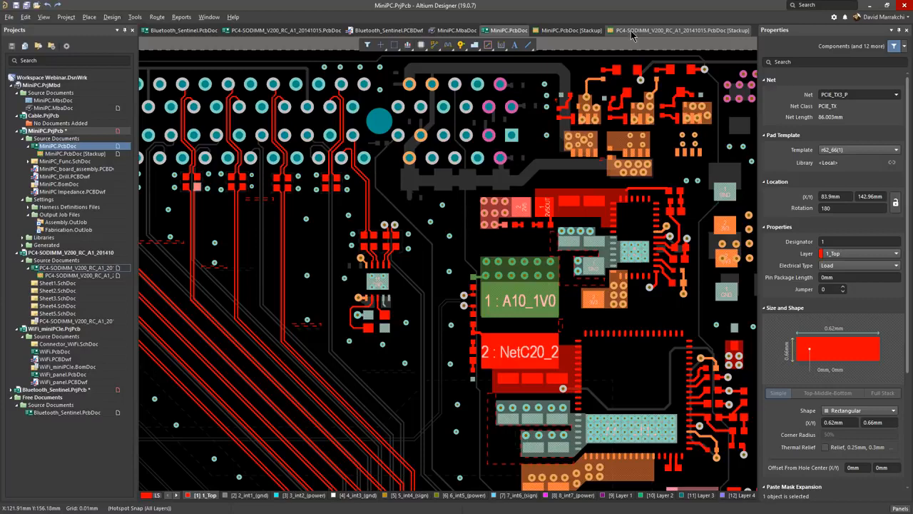
- In the PC4-SODIMM stackup's Via Types, add new via types including a mirrored microvia
click(678, 30)
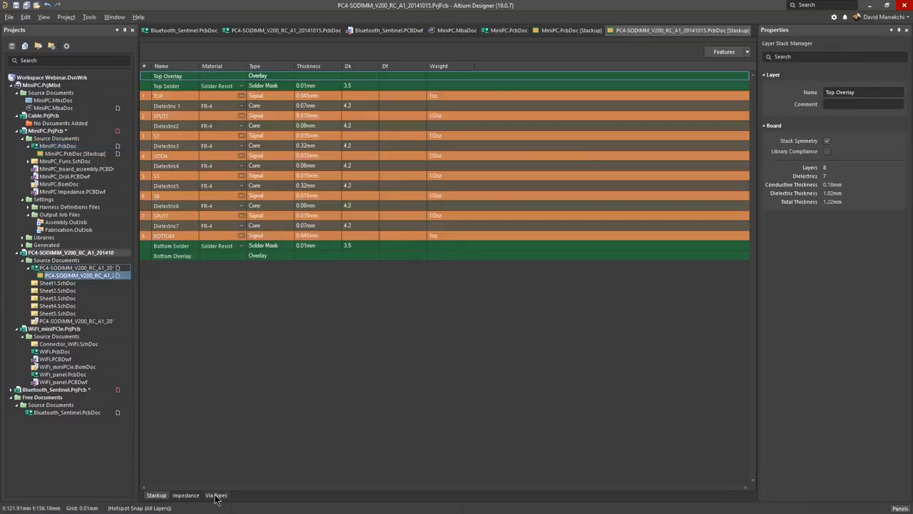
click(216, 495)
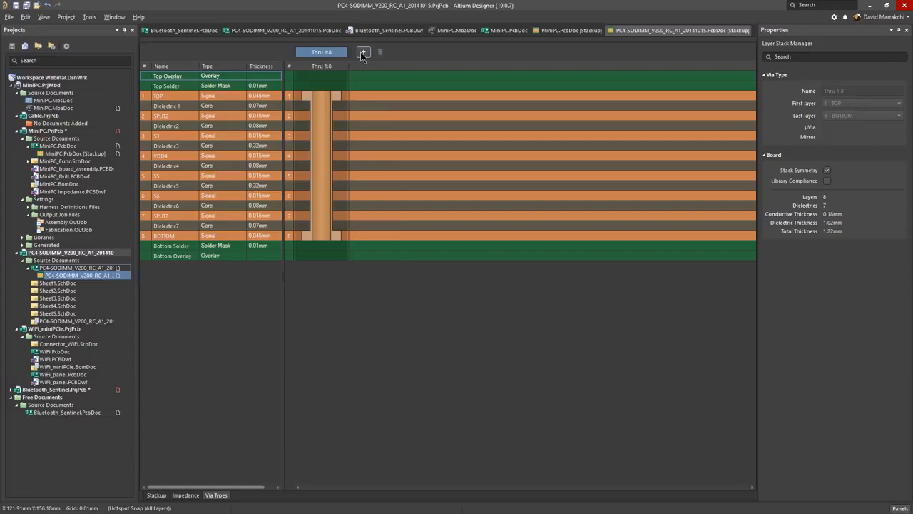
click(363, 52)
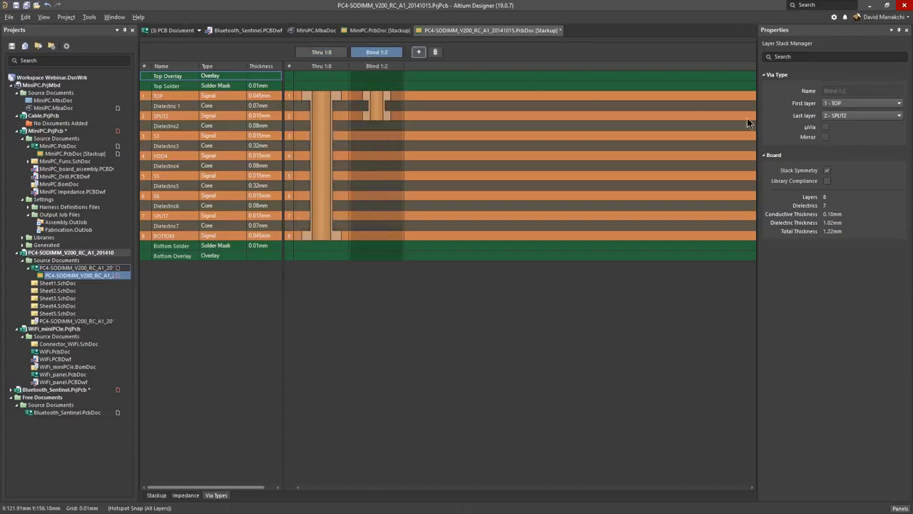
click(825, 127)
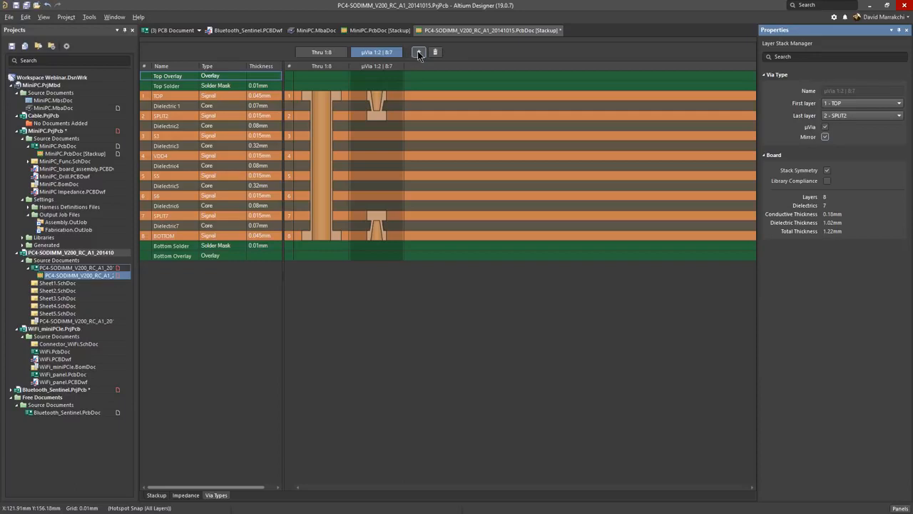
click(419, 51)
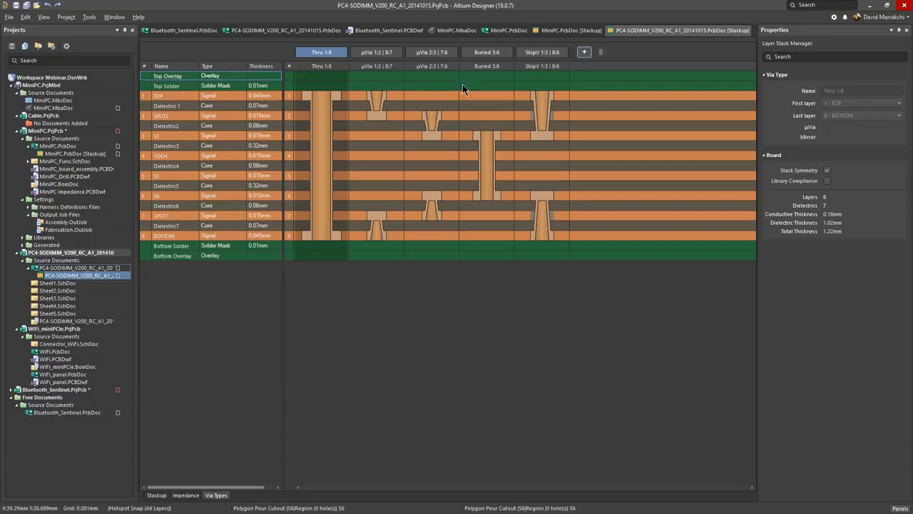
- Return to the PC4-SODIMM layout and continue the VDD route on the TOP layer
click(286, 30)
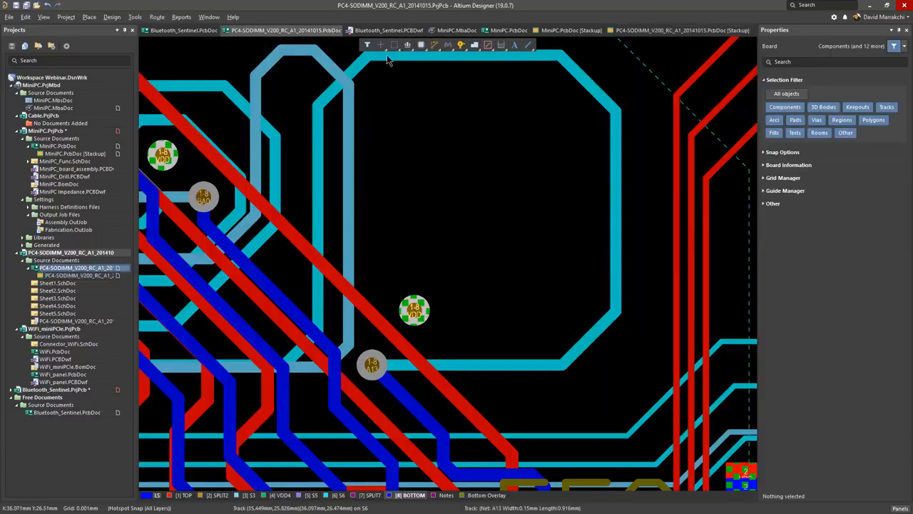
mouse_move(415, 310)
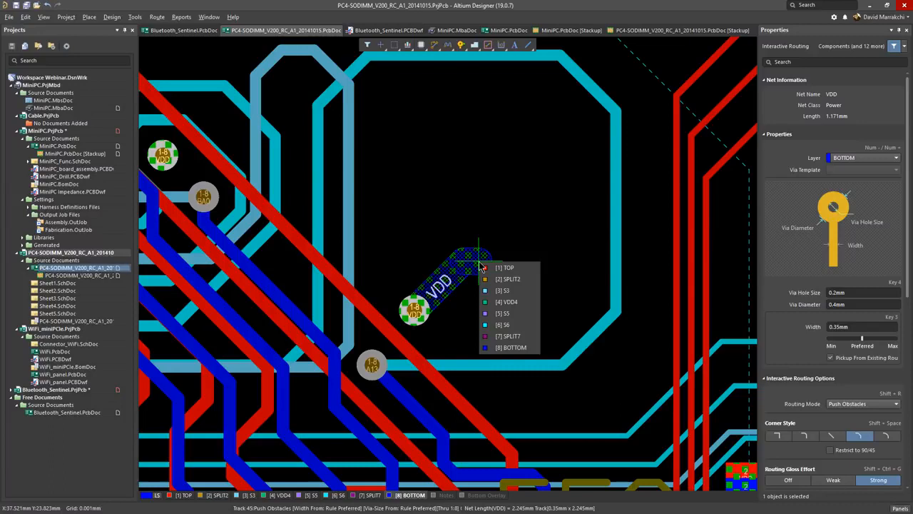
click(505, 267)
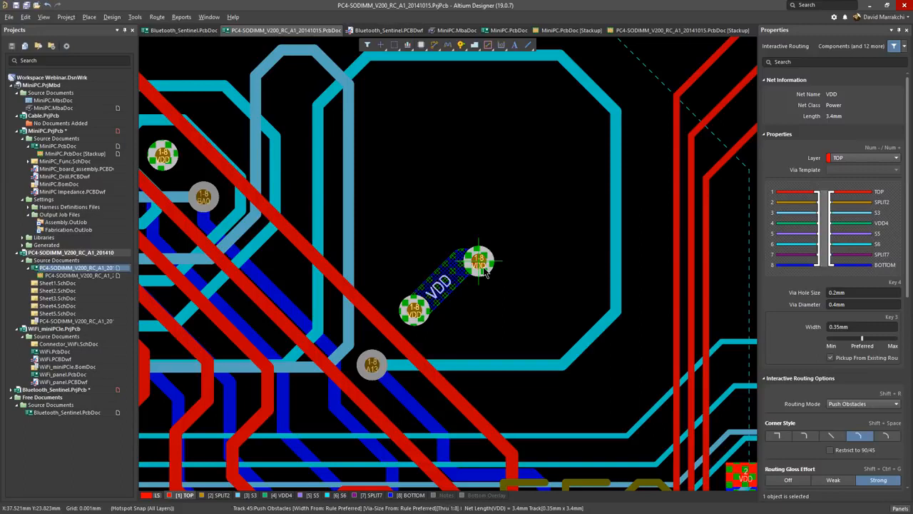
mouse_move(479, 267)
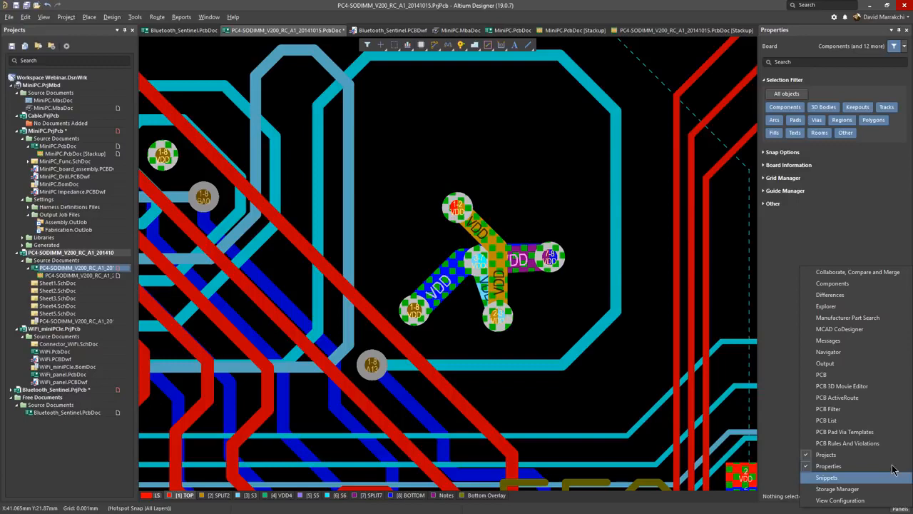
- Filter Manufacturer Part Search to Crystals with models and compare two Abracon crystals
click(847, 317)
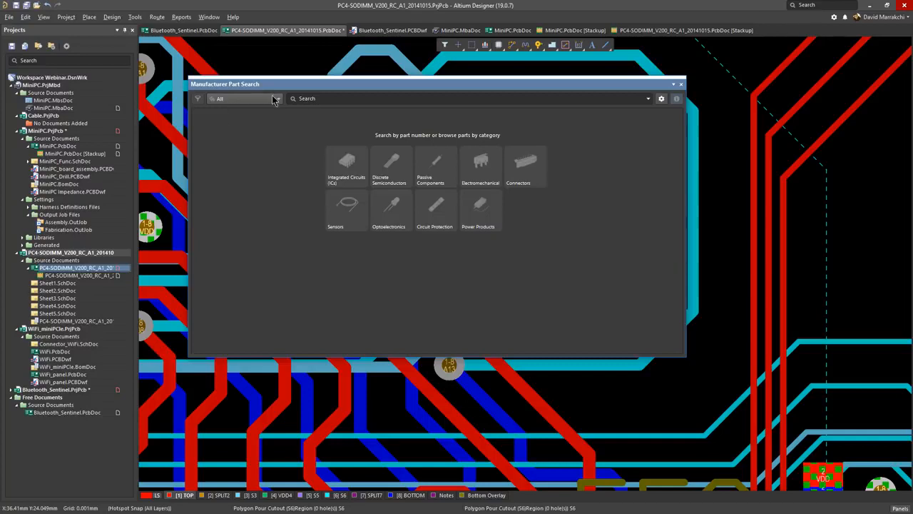
click(277, 99)
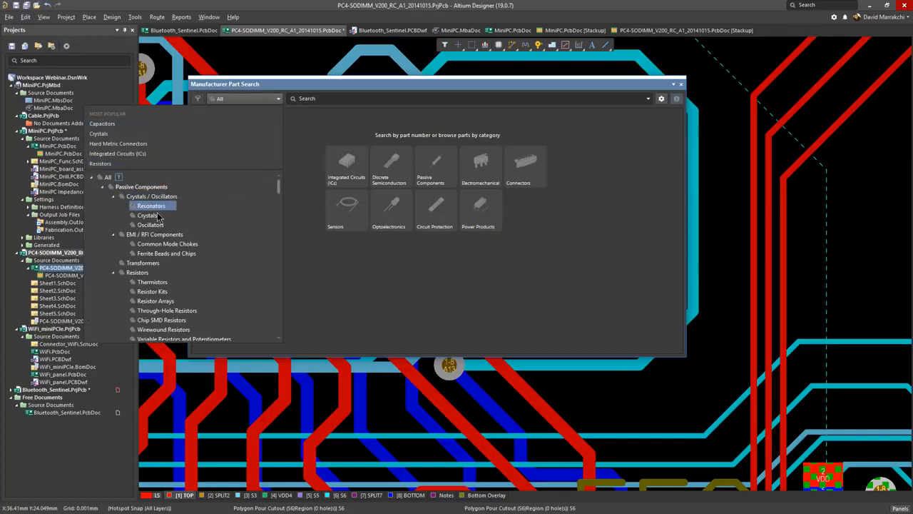
click(148, 215)
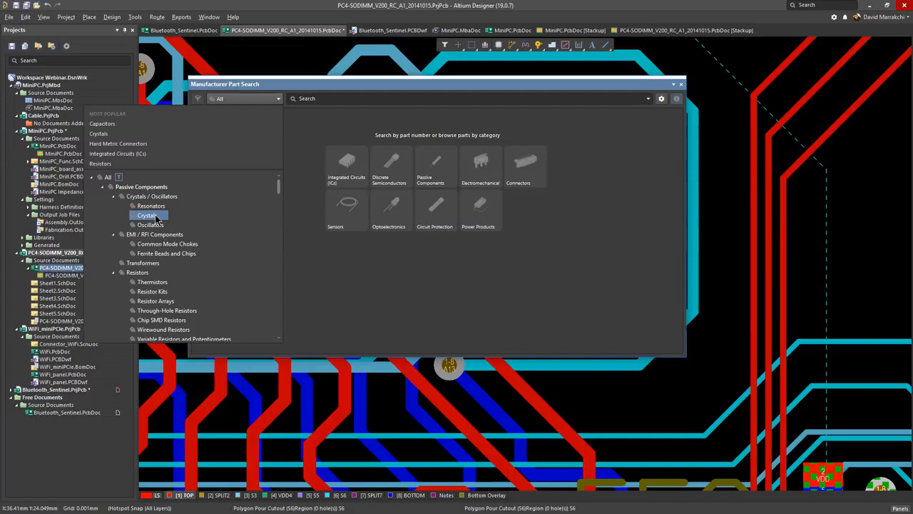
click(146, 215)
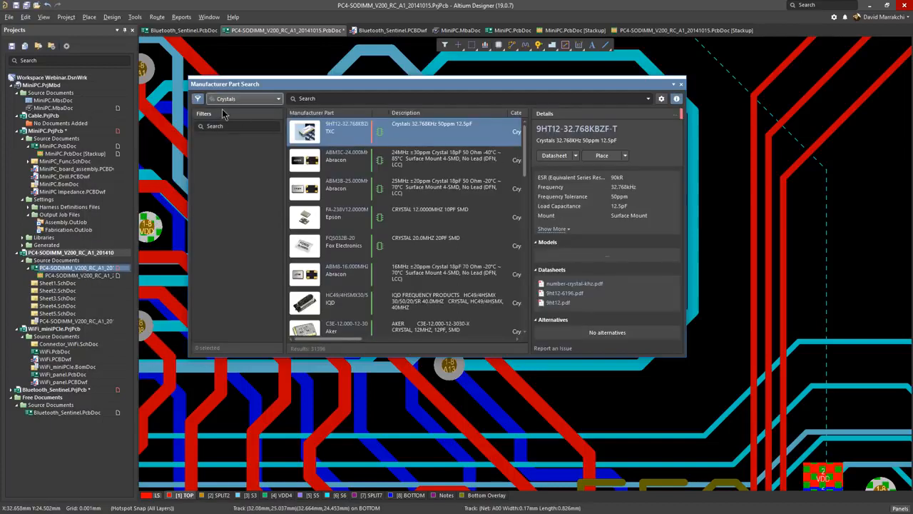
click(203, 114)
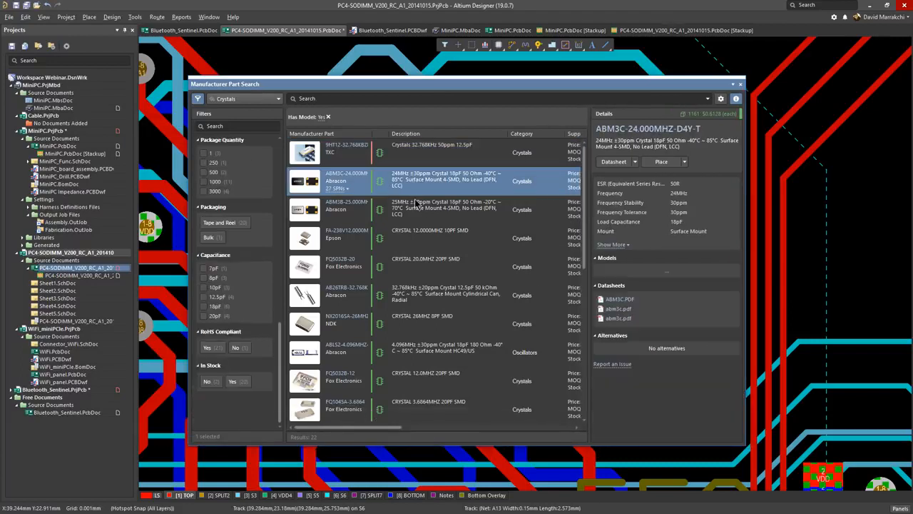
click(335, 209)
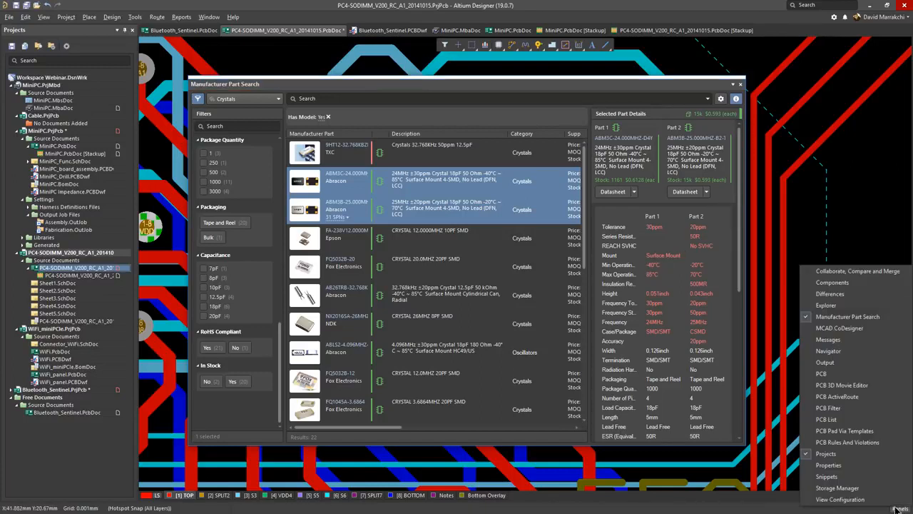
mouse_move(833, 282)
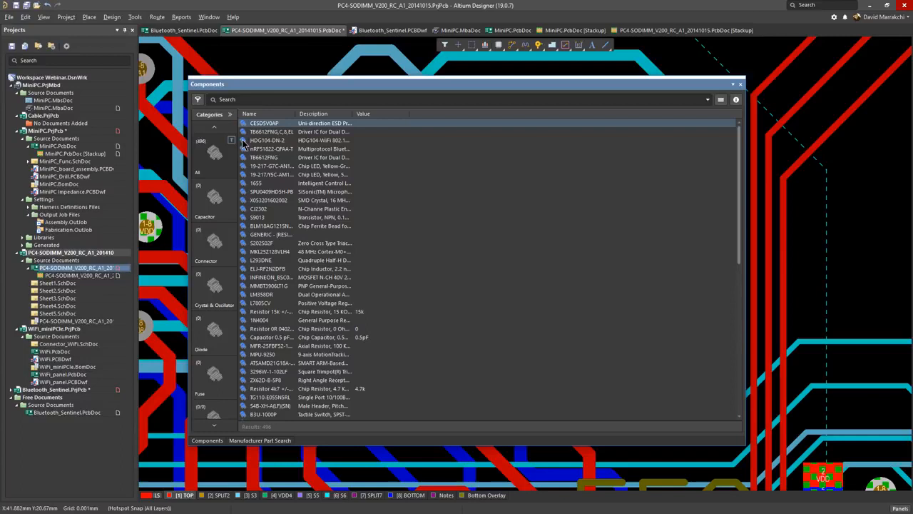
mouse_move(296, 228)
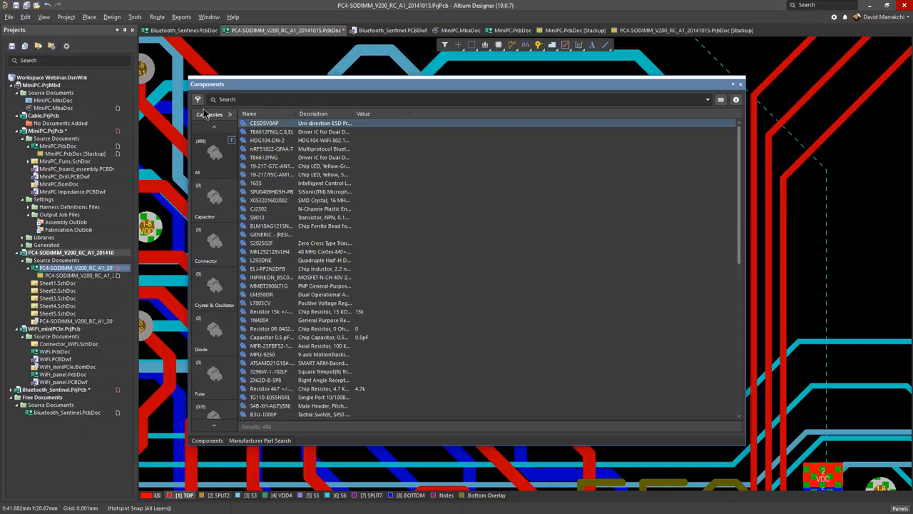
mouse_move(207, 278)
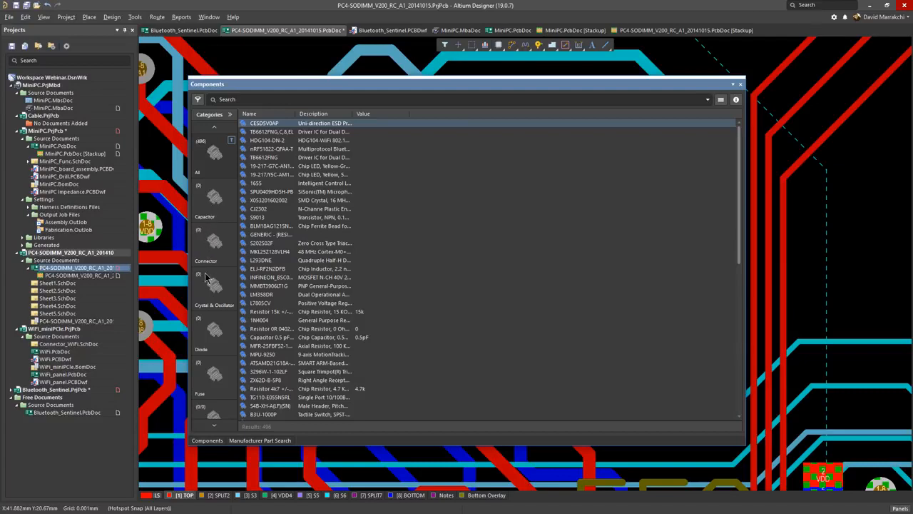
mouse_move(731, 114)
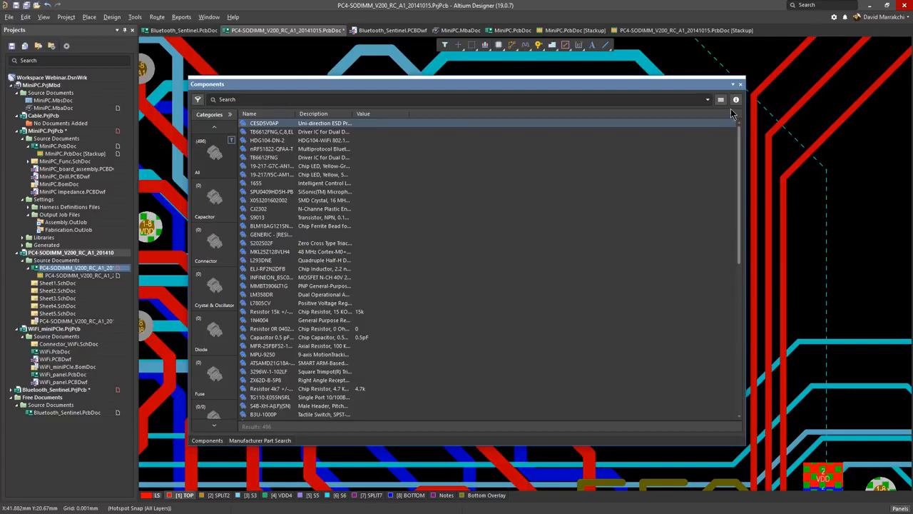
- Show component details, search the Components panel for '16', and select a result
click(736, 99)
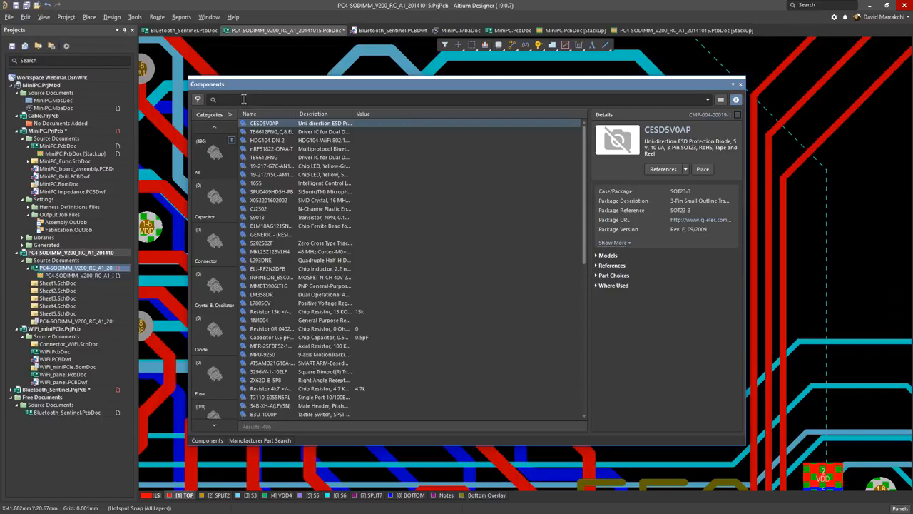
text(16)
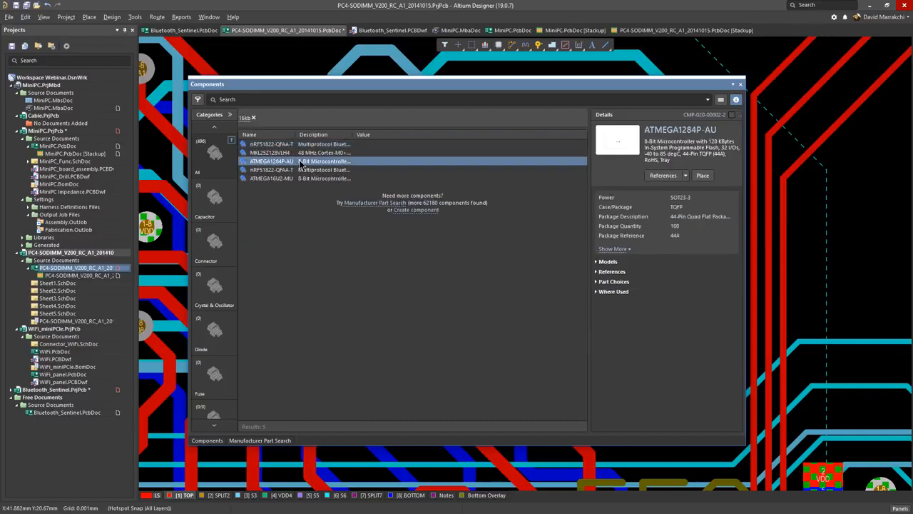
mouse_move(289, 175)
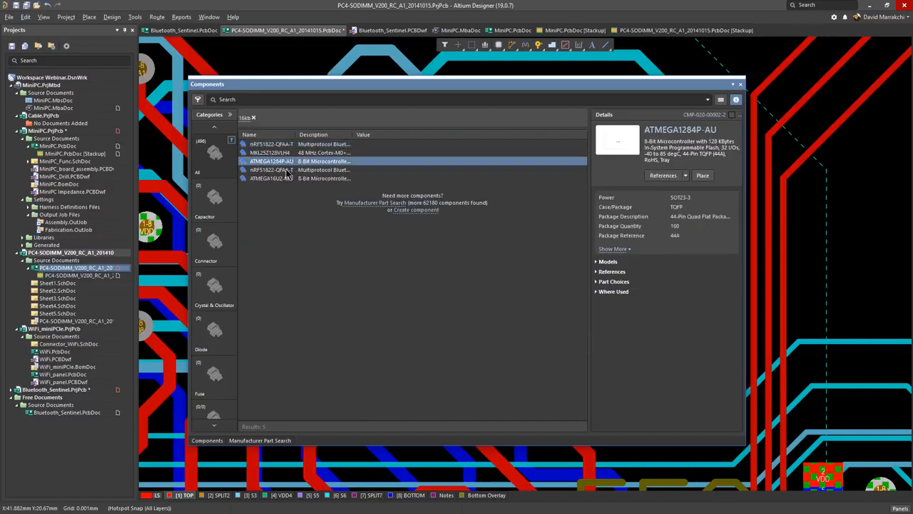
click(271, 178)
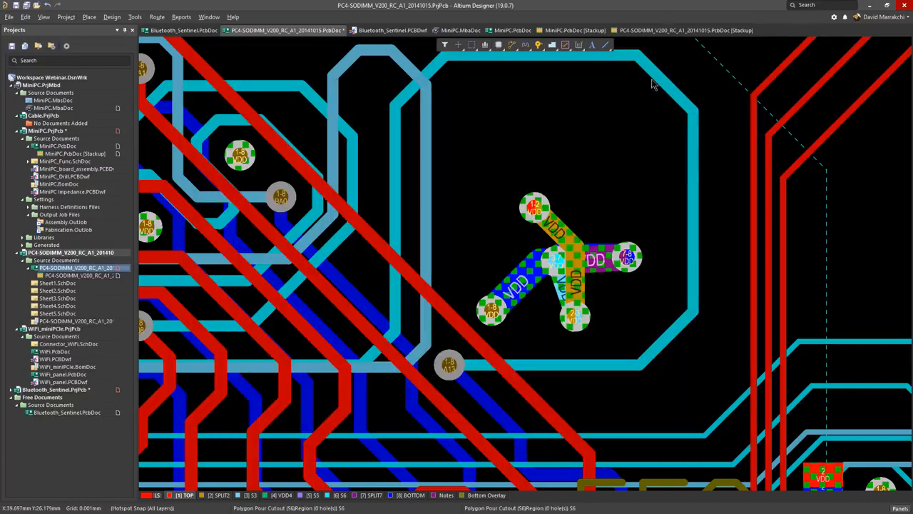
- Open the Bluetooth_Sentinel board and drag the small component beside the chip's lower-left corner
click(183, 30)
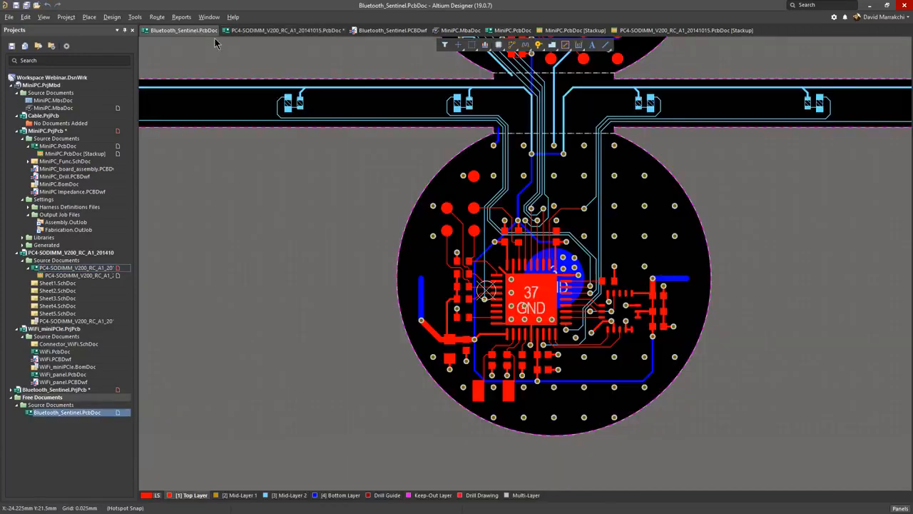
mouse_move(456, 326)
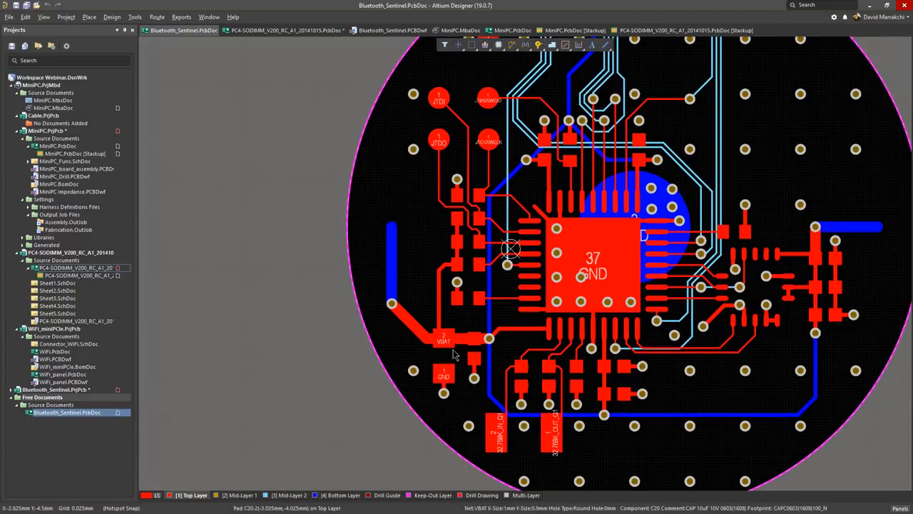
click(443, 349)
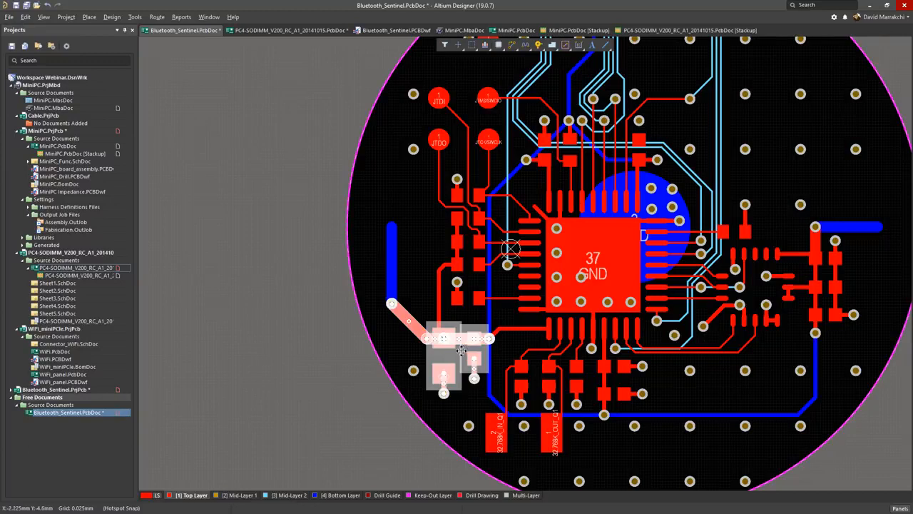
drag(460, 350, 446, 331)
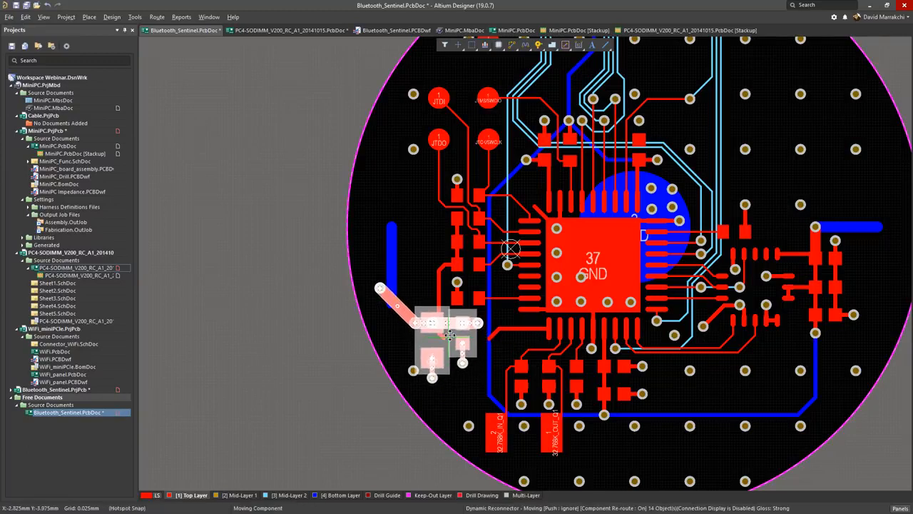
mouse_move(446, 332)
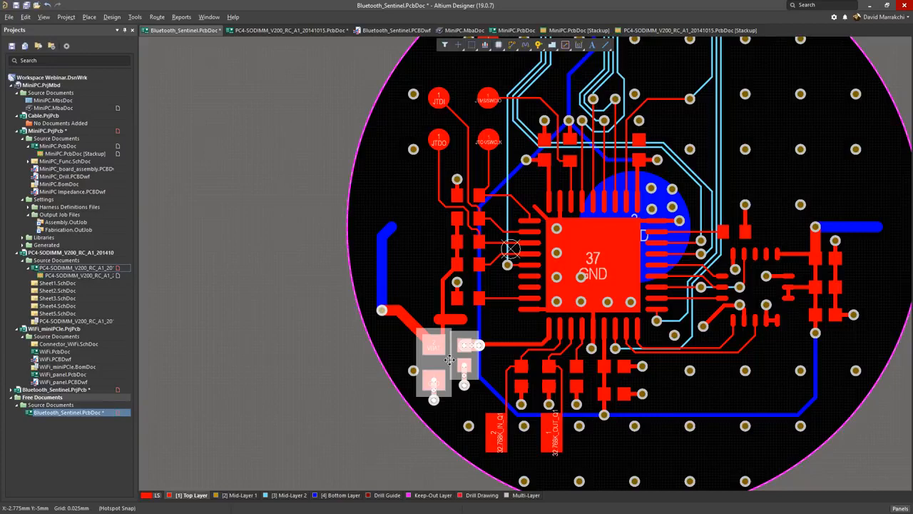
mouse_move(469, 343)
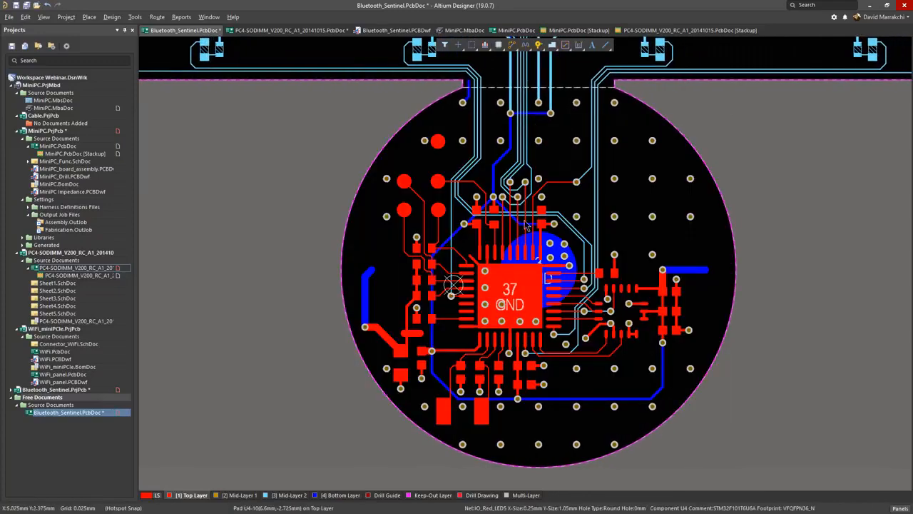
- Zoom in and back out around the Bluetooth_Sentinel board's circular edge
scroll(up, 3)
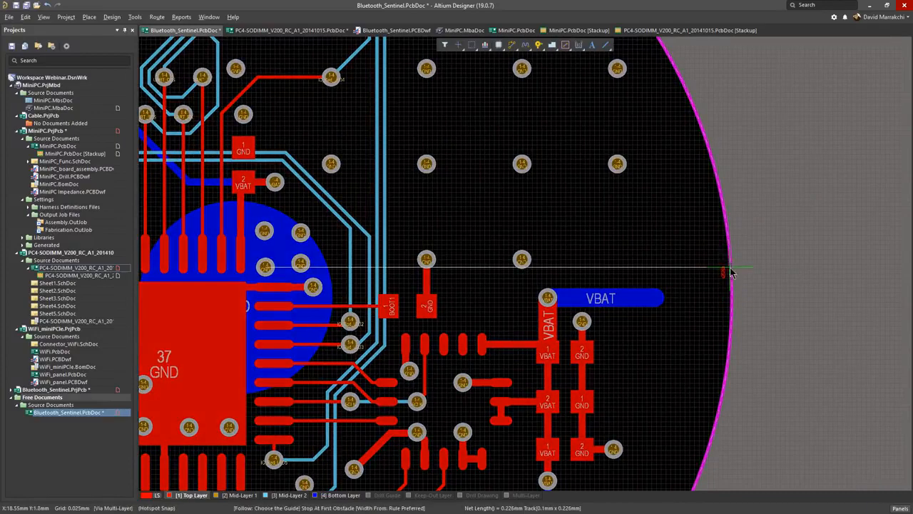
scroll(down, 3)
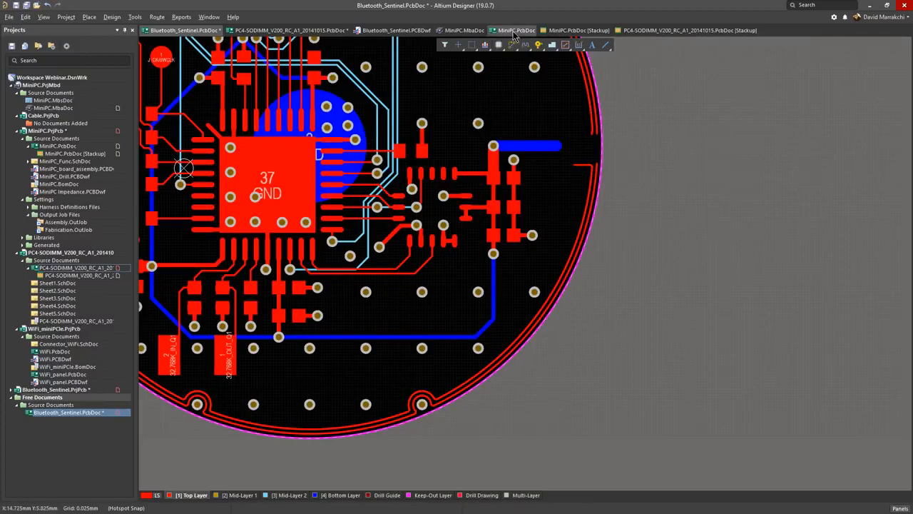
- Route the PCIE_TX0 pair on MiniPC.PcbDoc, then switch to Bluetooth_Sentinel.PCBDwf
click(516, 30)
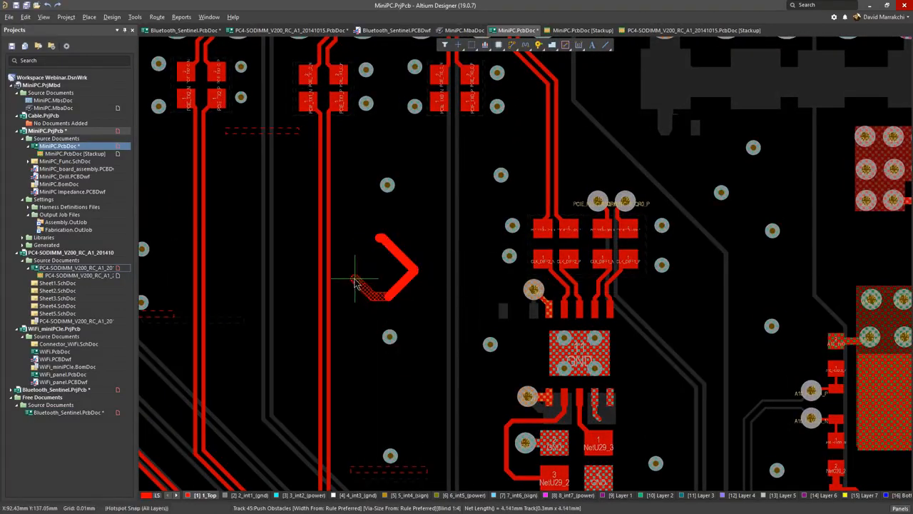
mouse_move(405, 308)
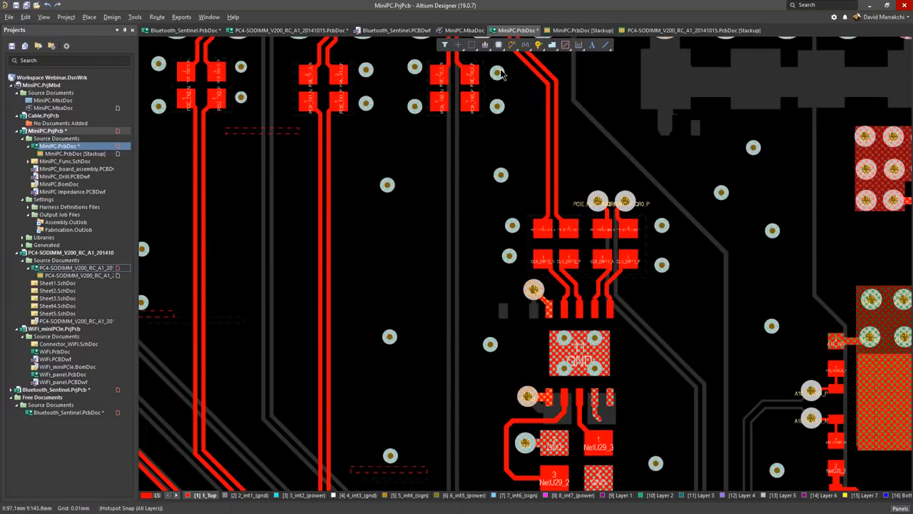
click(518, 45)
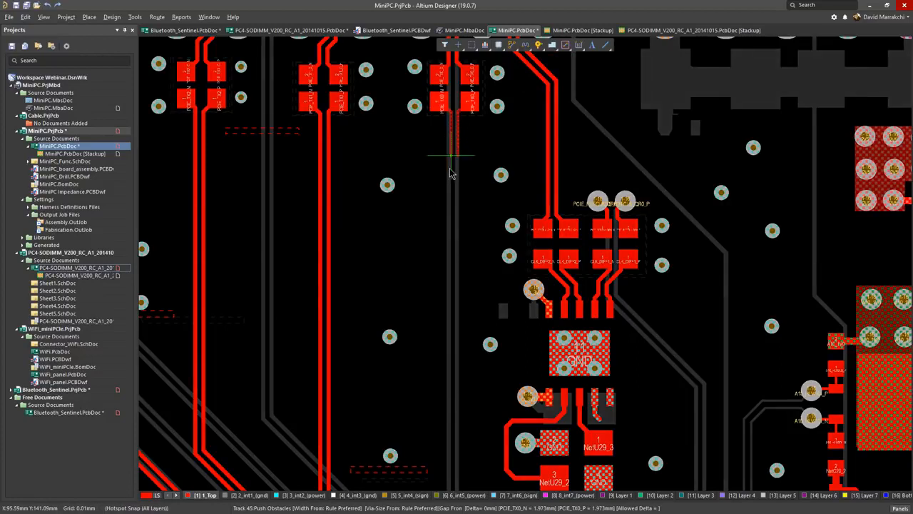
mouse_move(449, 178)
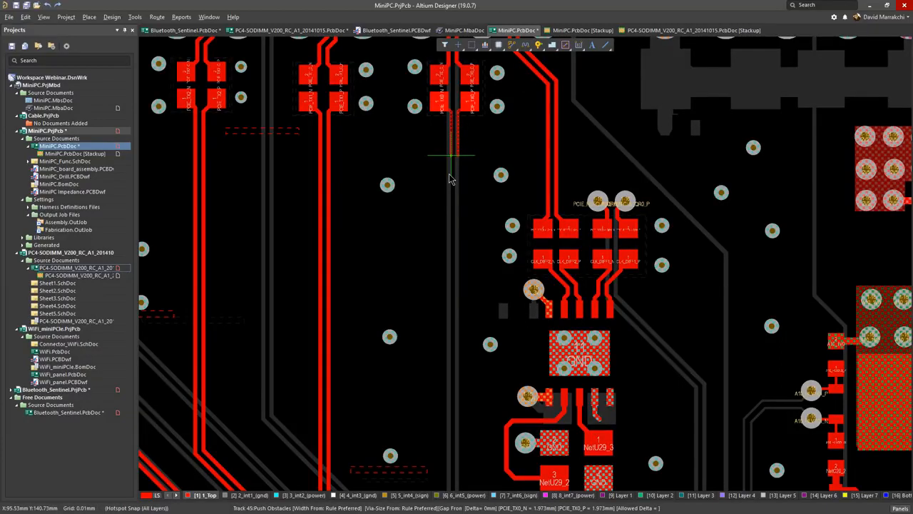
mouse_move(449, 189)
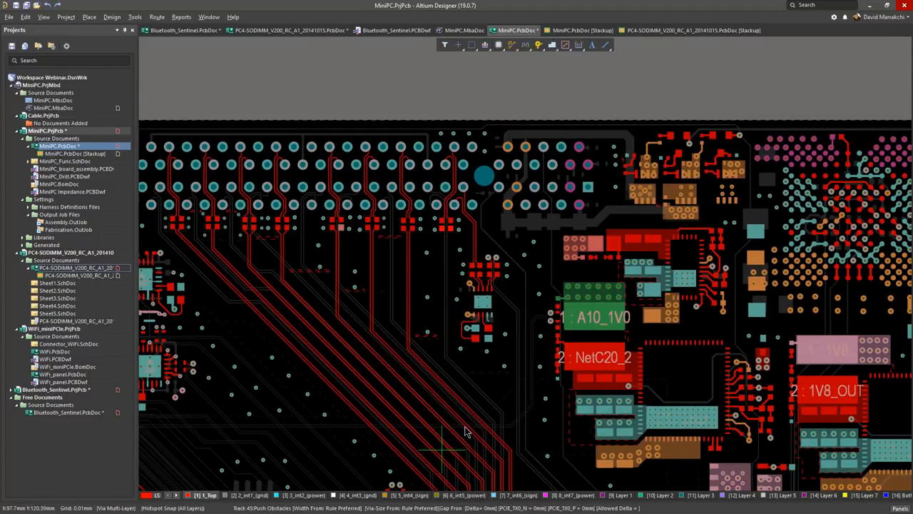
mouse_move(456, 428)
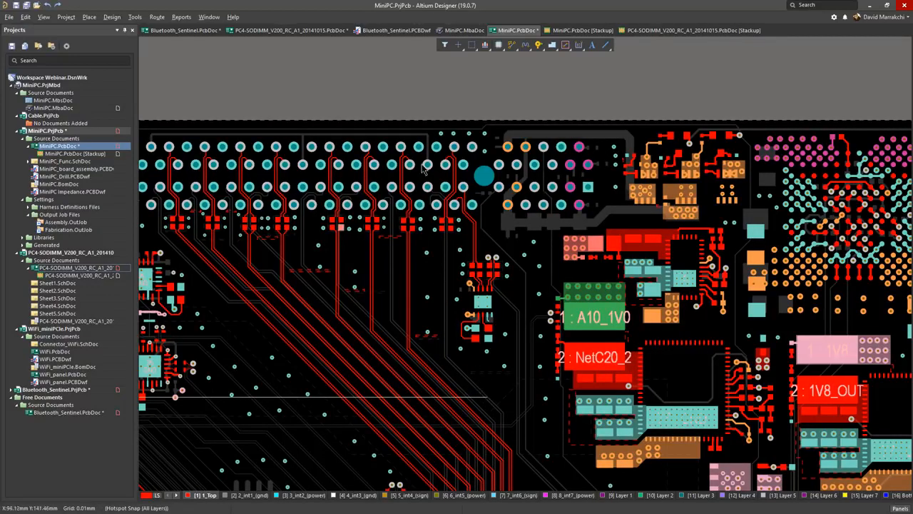
click(396, 30)
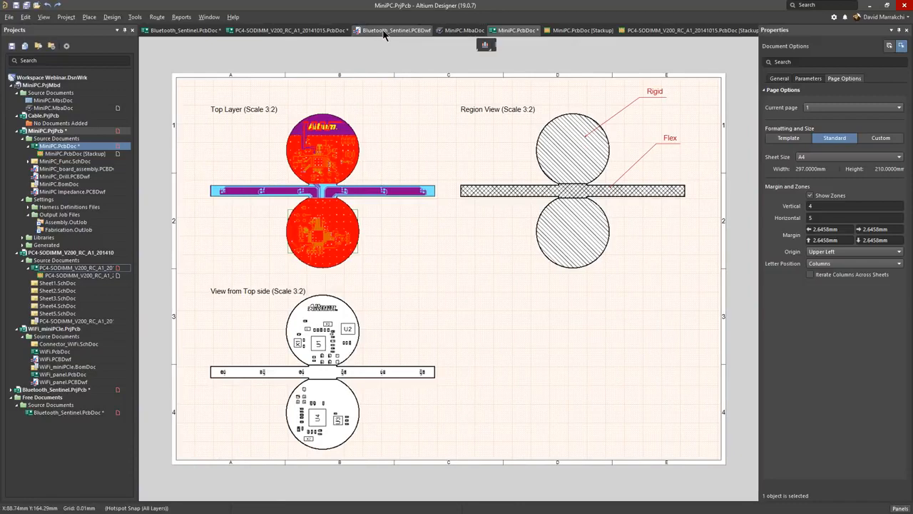
- In the Top Layer view, hide Mid-Layers 1-2 and Top Solder and show Bottom Layer
click(247, 30)
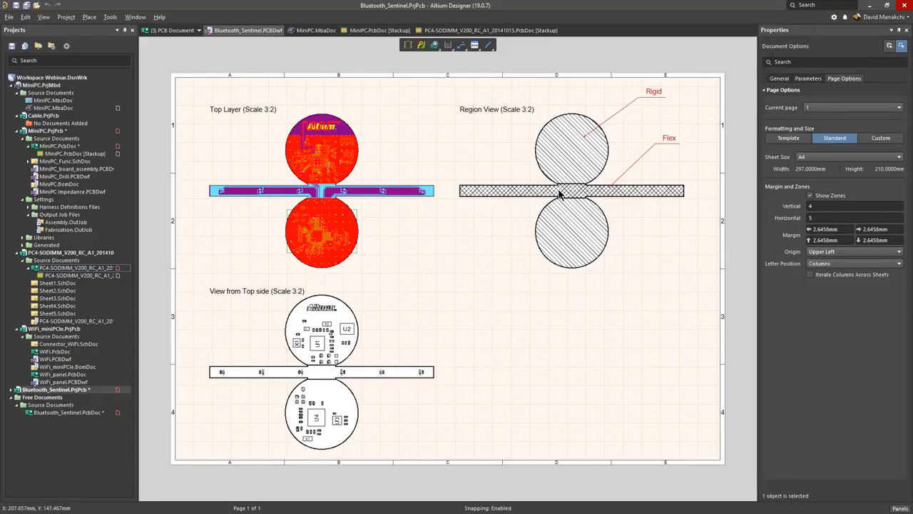
mouse_move(531, 193)
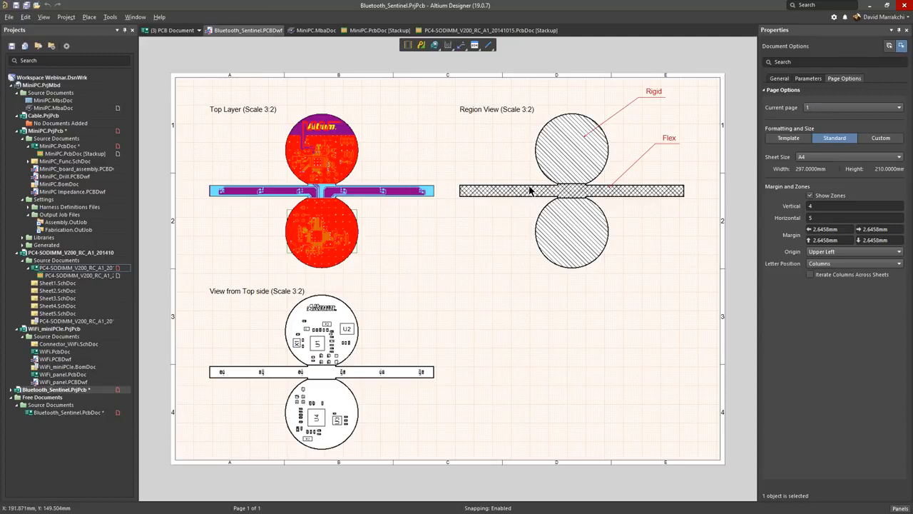
click(321, 189)
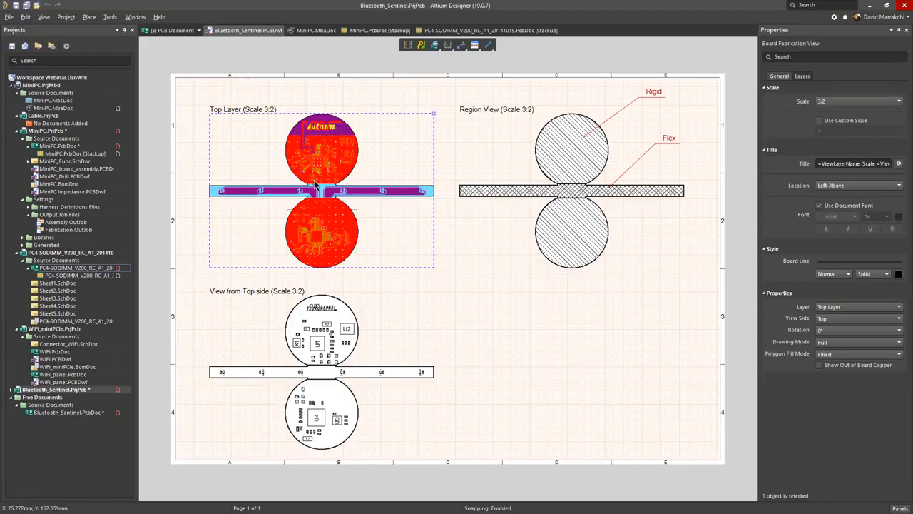
click(802, 75)
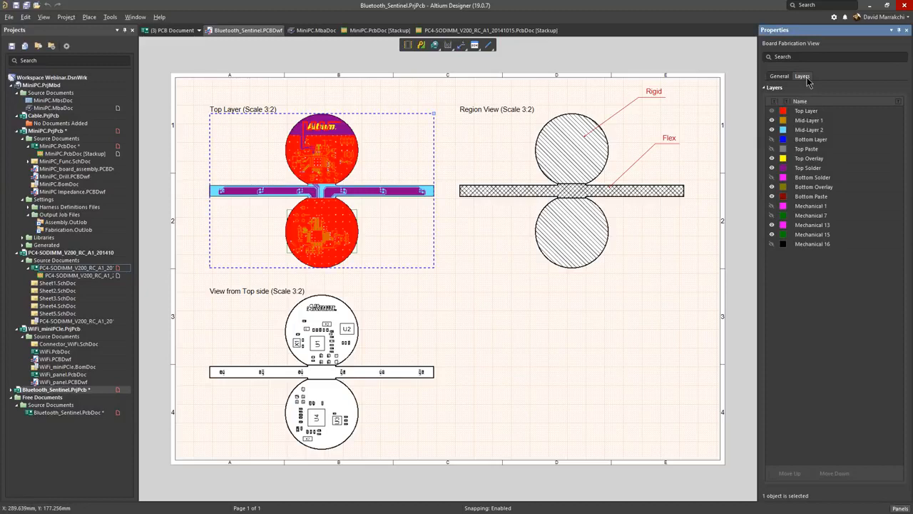
click(806, 110)
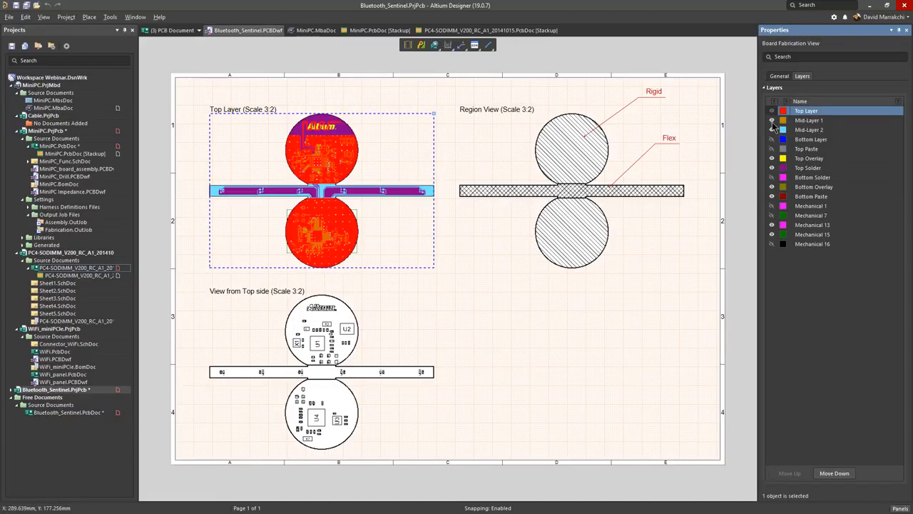
click(808, 129)
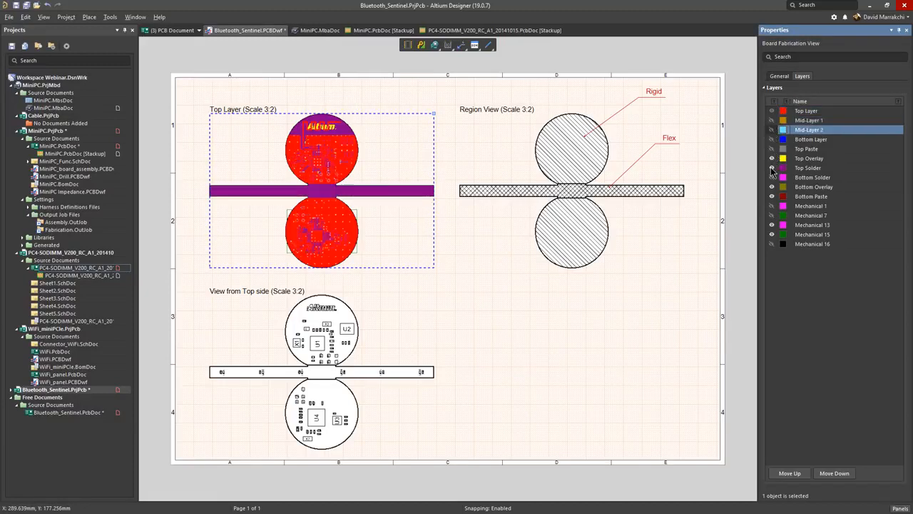
click(806, 148)
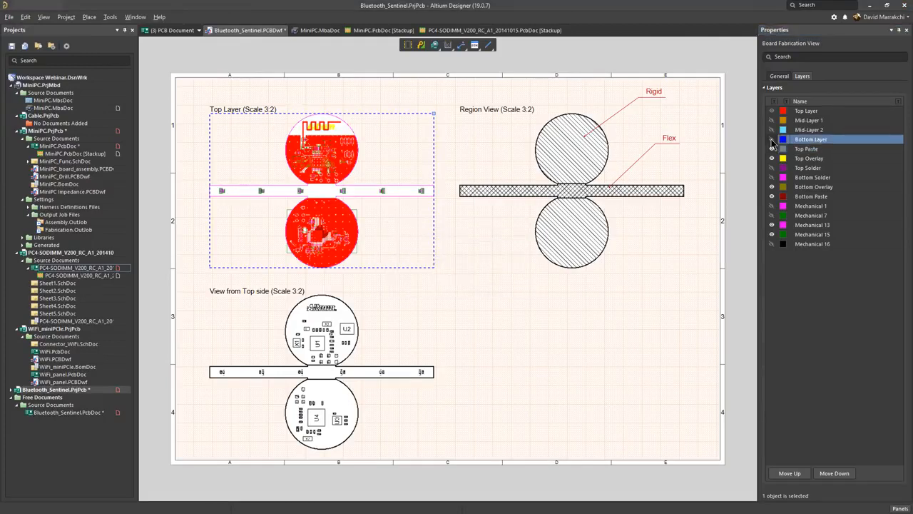
click(771, 139)
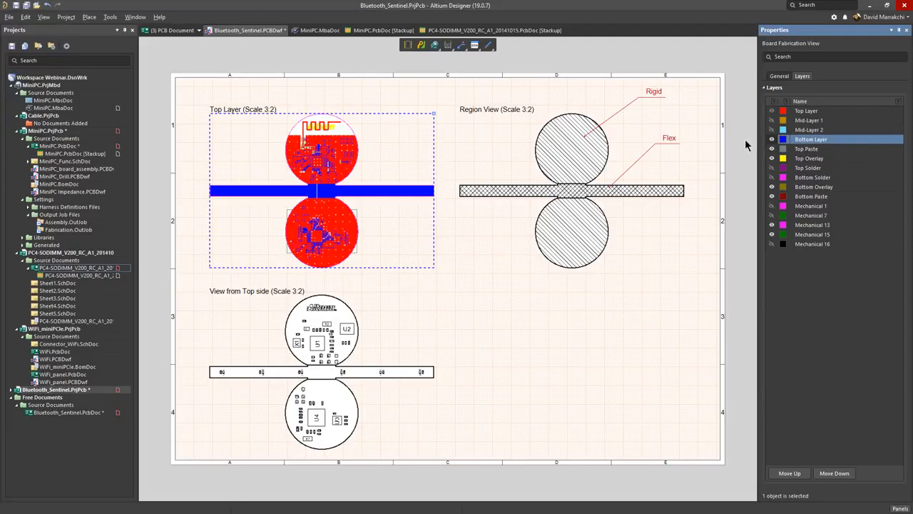
click(571, 189)
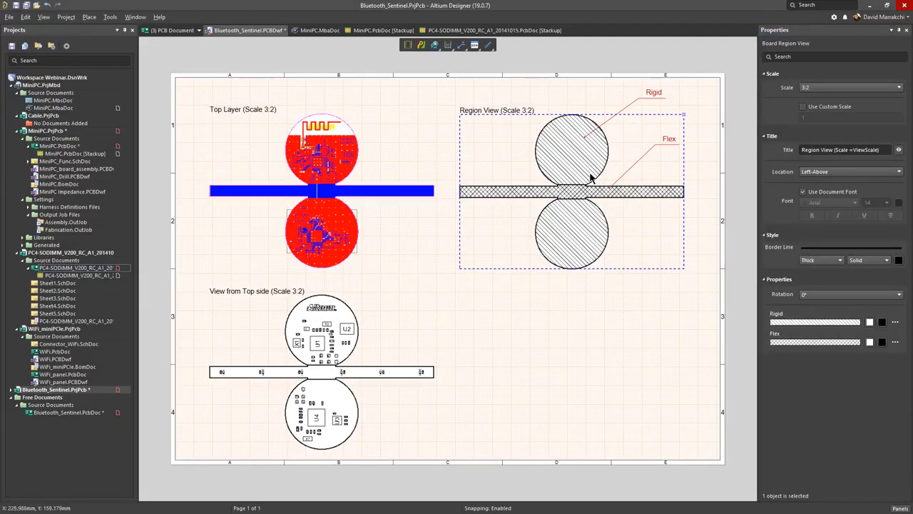
mouse_move(590, 179)
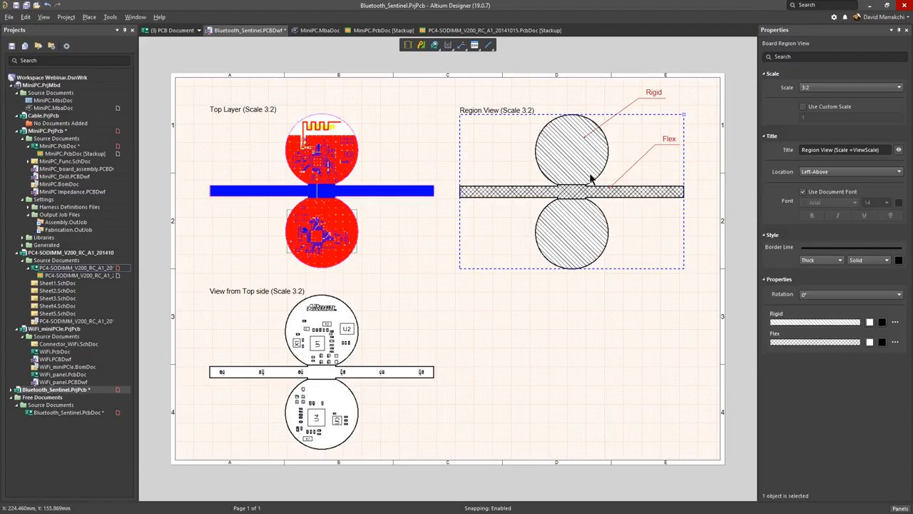
mouse_move(564, 299)
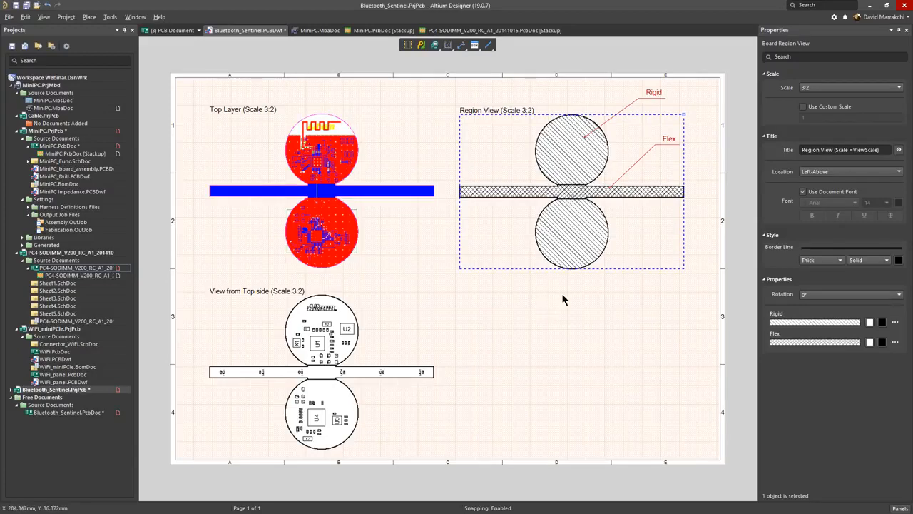
mouse_move(564, 251)
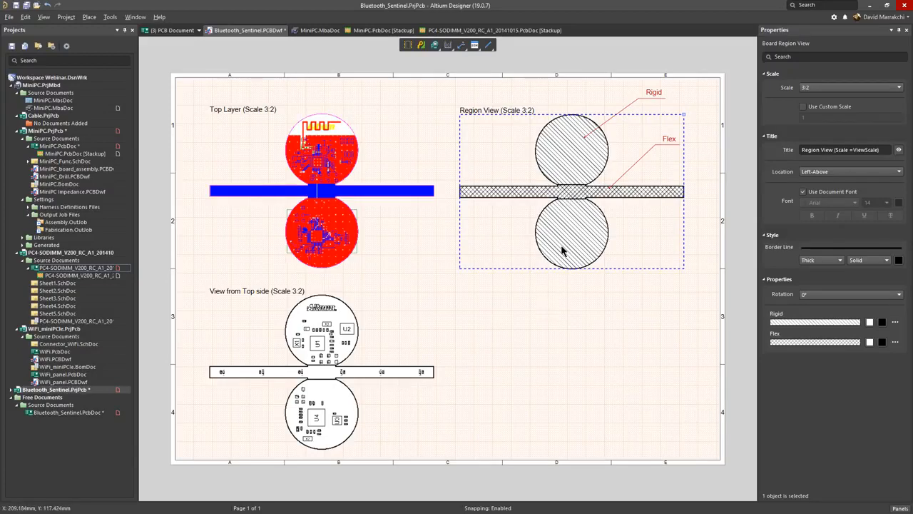
- Right-click the Region View drawing sheet to see its actions
right_click(560, 251)
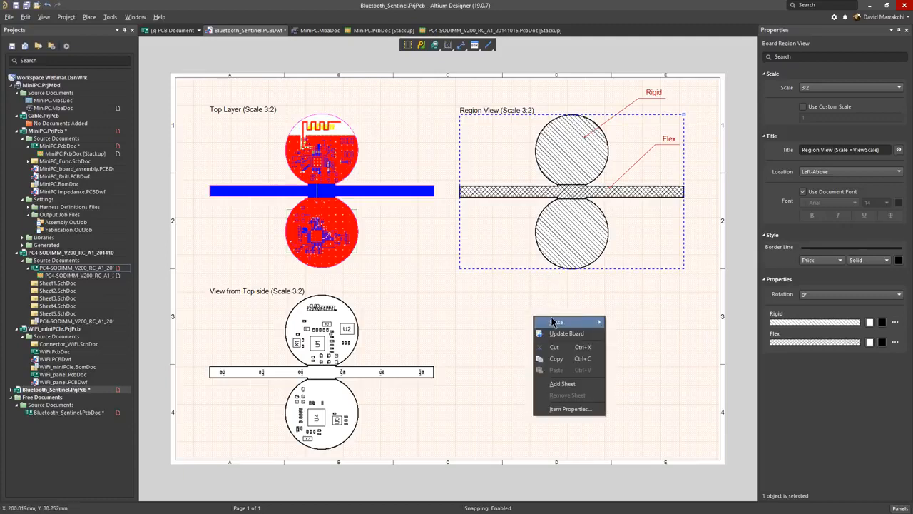
mouse_move(558, 322)
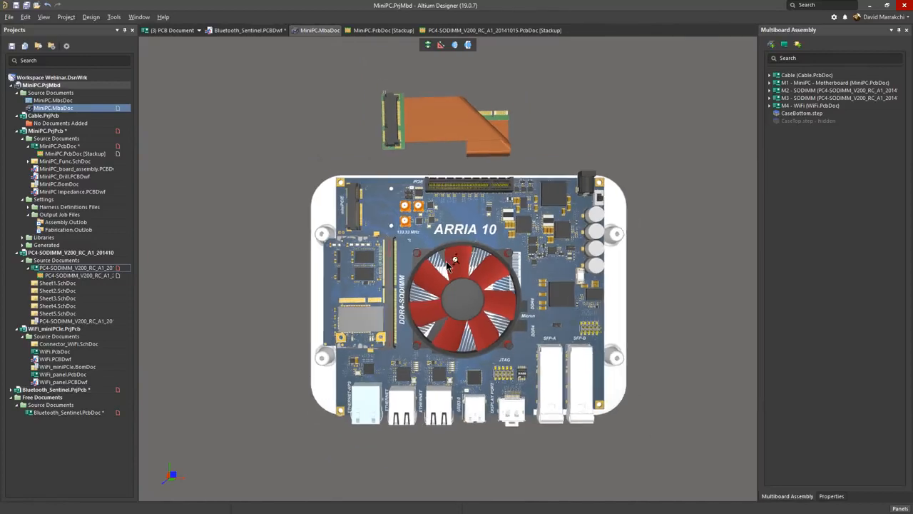
- Mate the flex cable's connector onto the motherboard connector in the MiniPC assembly
drag(464, 300, 500, 321)
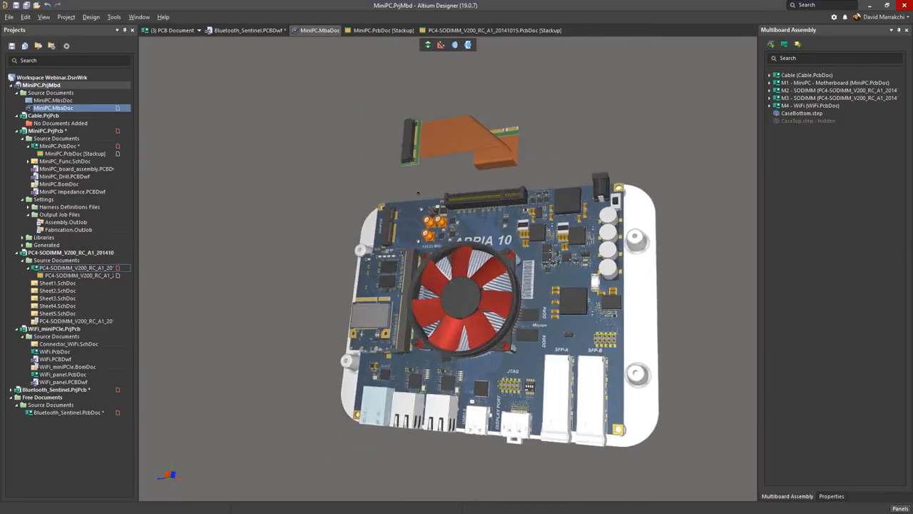
click(807, 75)
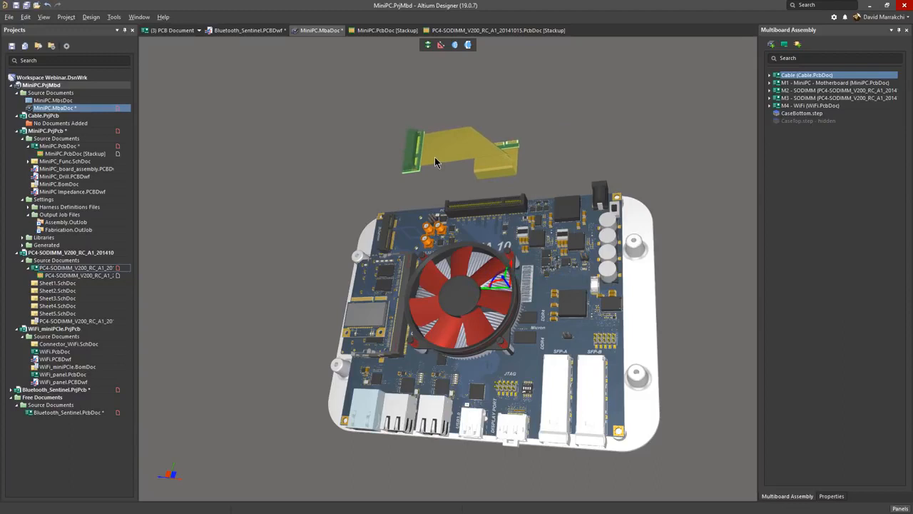
mouse_move(492, 242)
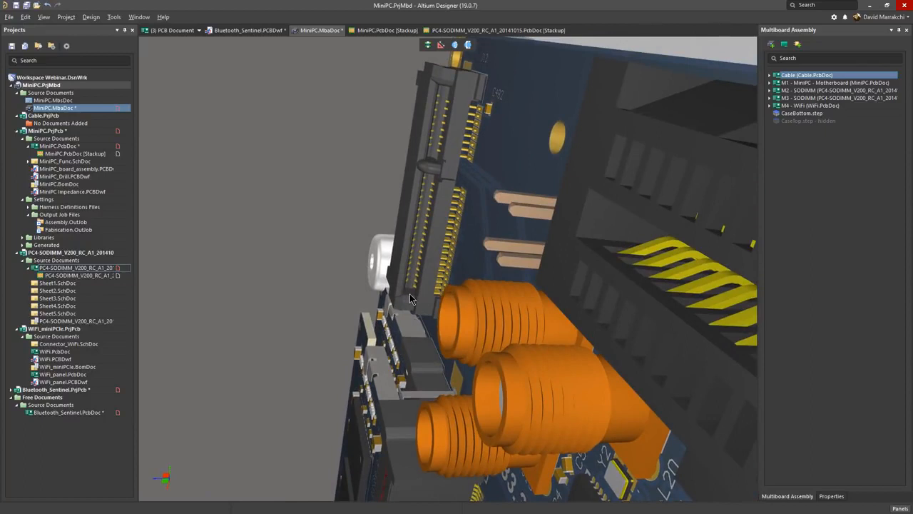
click(834, 83)
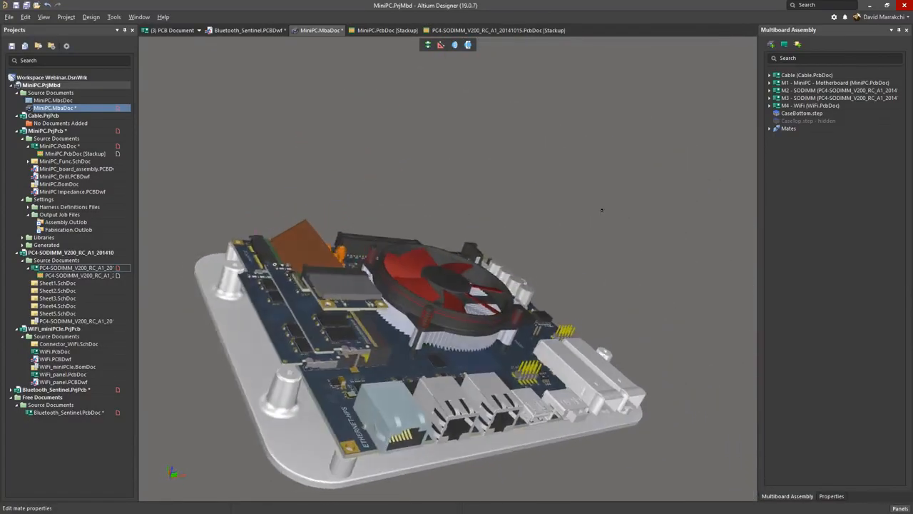
click(9, 17)
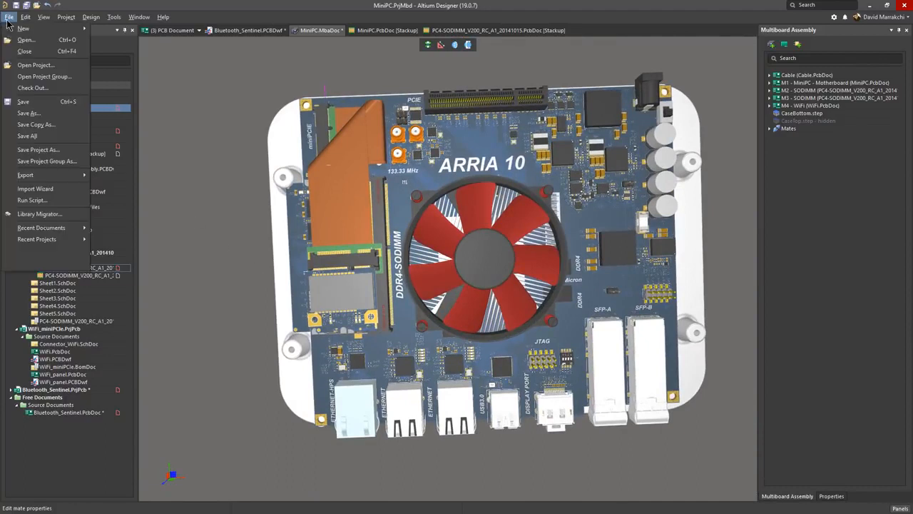
- Dismiss the File menu and show the PC4-SODIMM board's eight-layer stackup
click(26, 175)
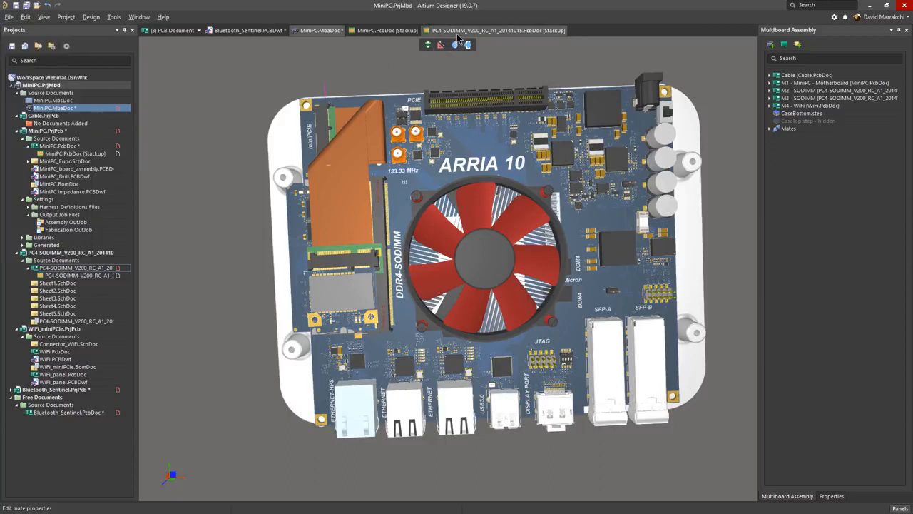
click(497, 30)
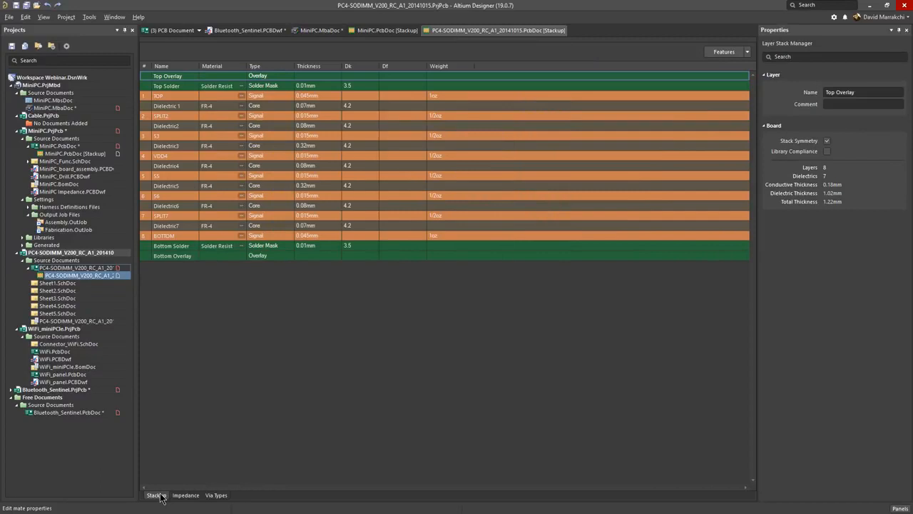
mouse_move(746, 60)
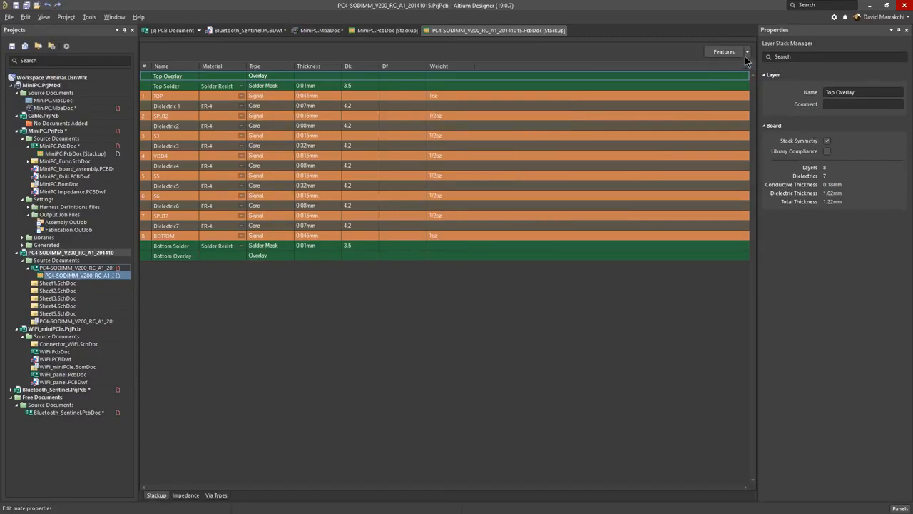
click(723, 51)
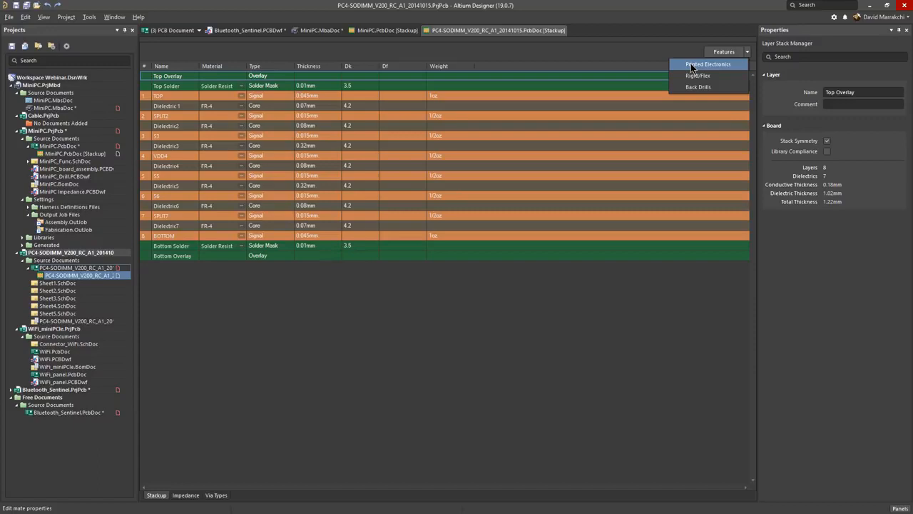
mouse_move(665, 79)
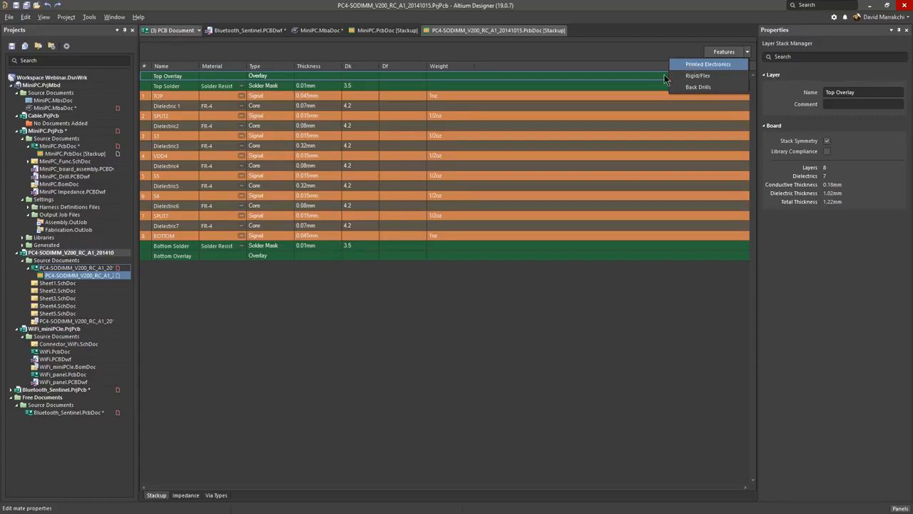
click(10, 16)
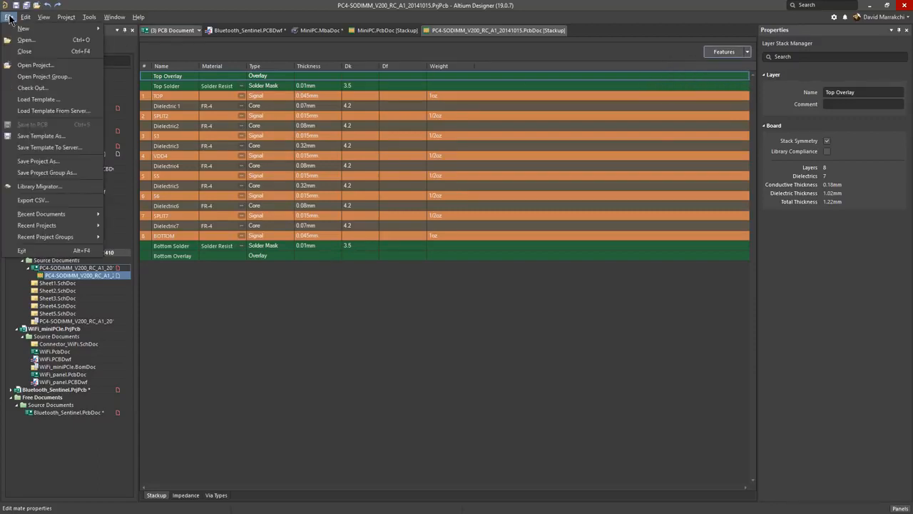
- Open IMSE_test_layout_puck (1).PcbDoc from Recent Documents and switch to its board layout
click(41, 214)
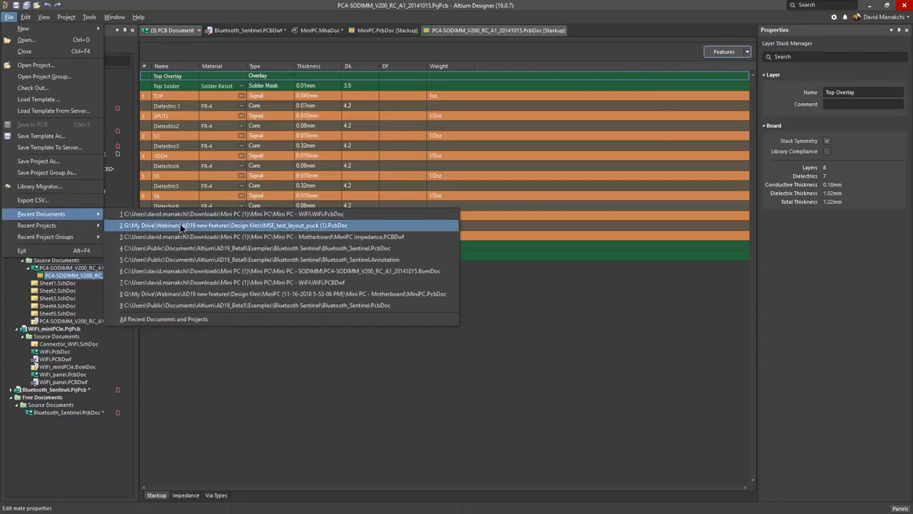
click(236, 225)
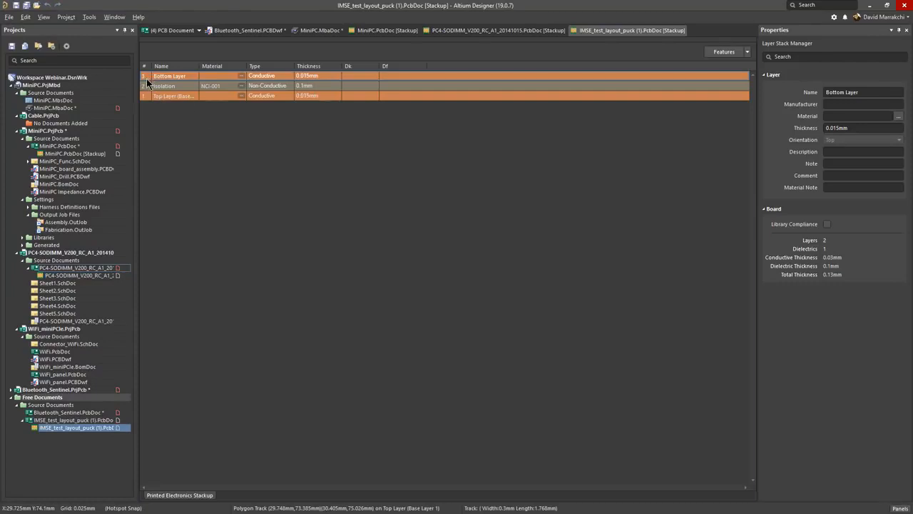
mouse_move(155, 87)
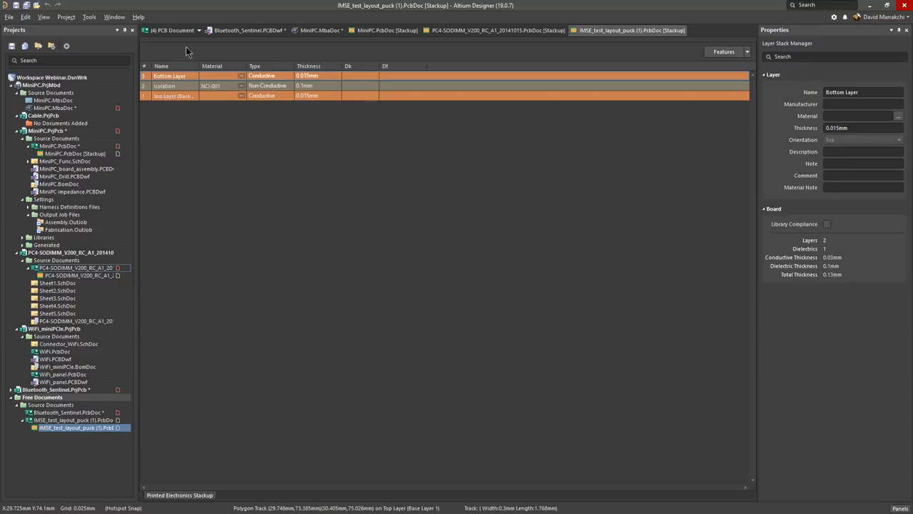
click(199, 30)
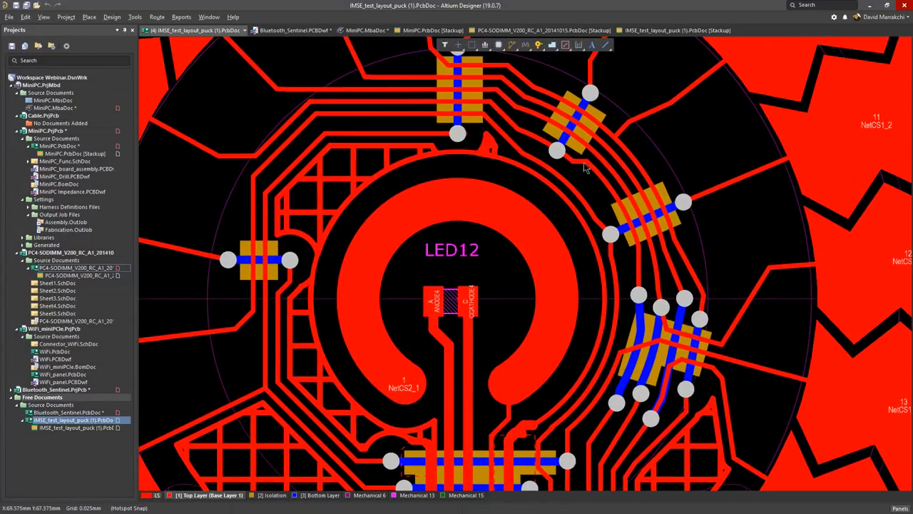
mouse_move(330, 232)
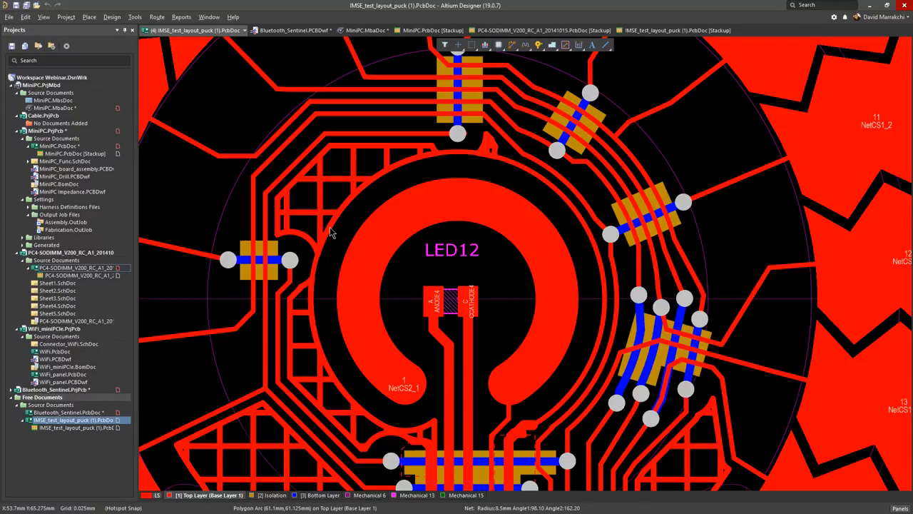
mouse_move(331, 234)
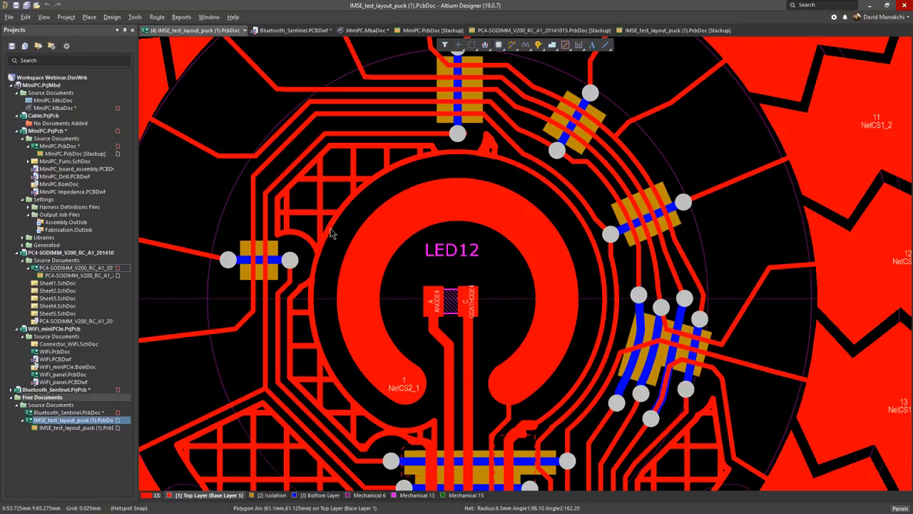
scroll(down, 3)
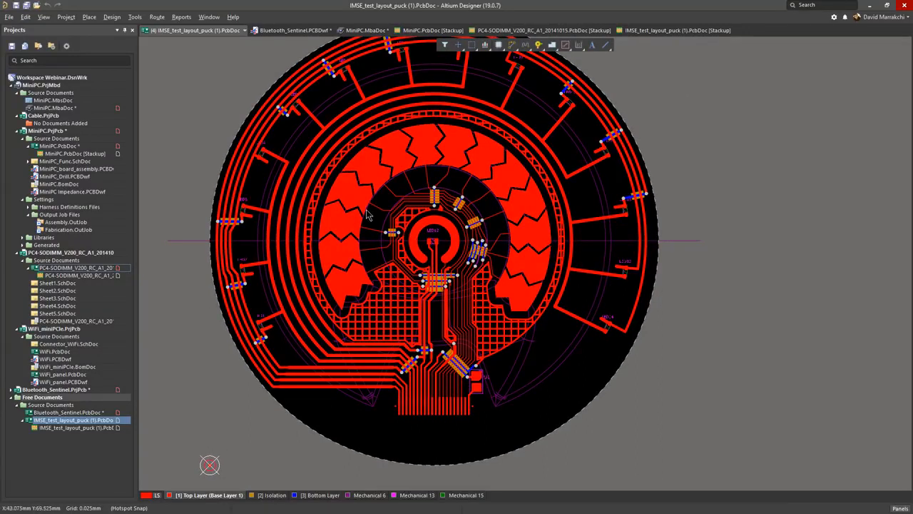
- Generate Isolation dielectric shapes with Bottom Layer below, then zoom the puck view
click(135, 17)
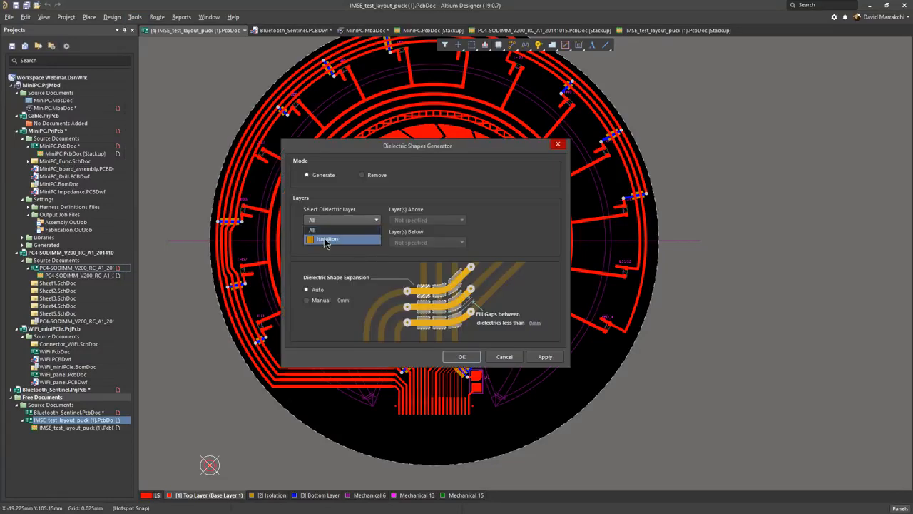
click(325, 239)
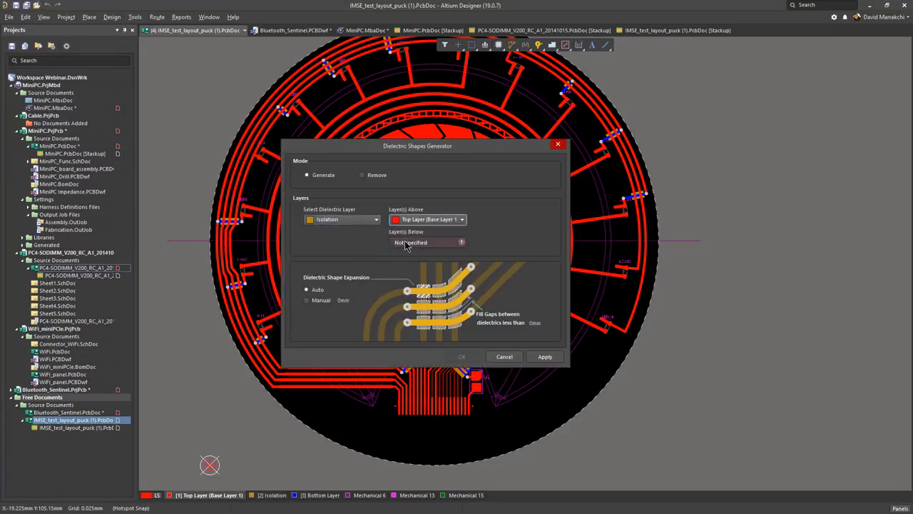
click(426, 241)
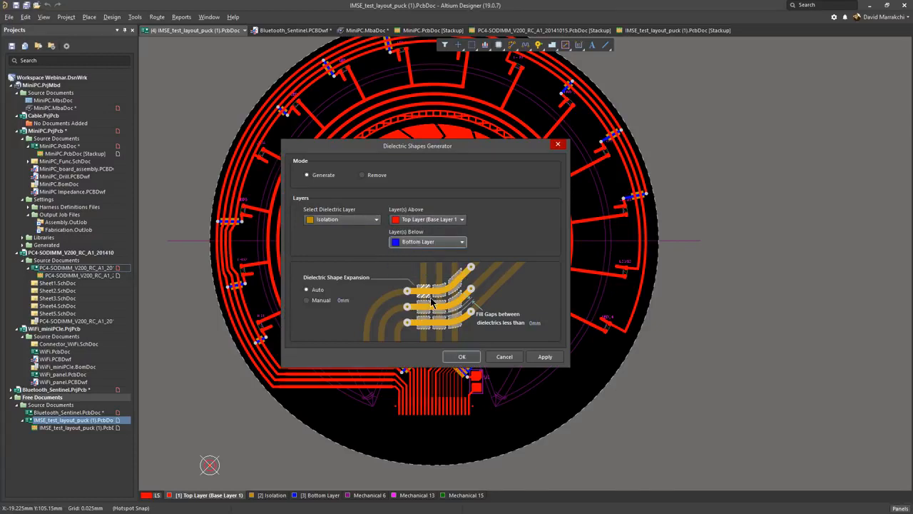
mouse_move(430, 295)
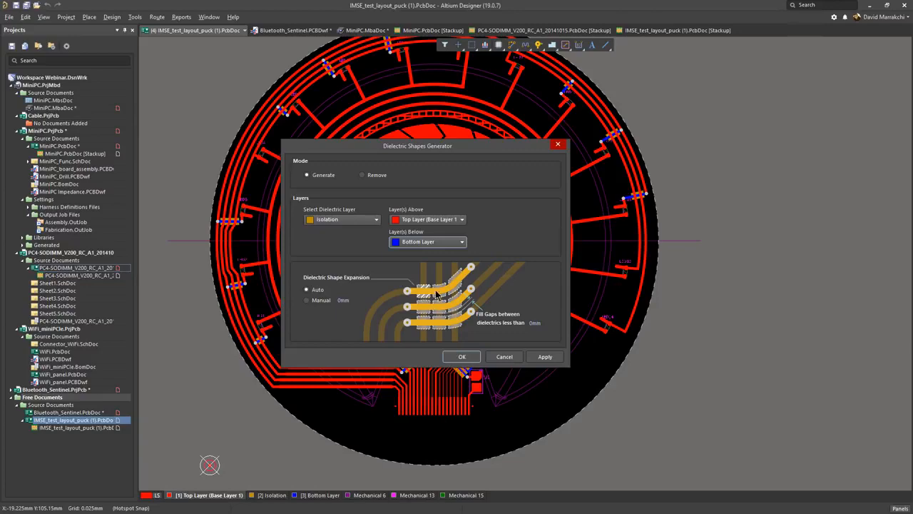
mouse_move(504, 357)
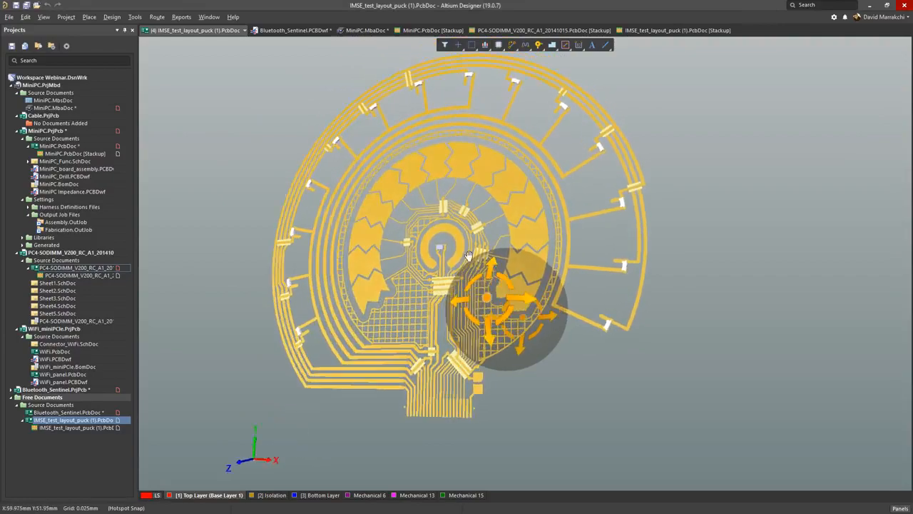
scroll(up, 3)
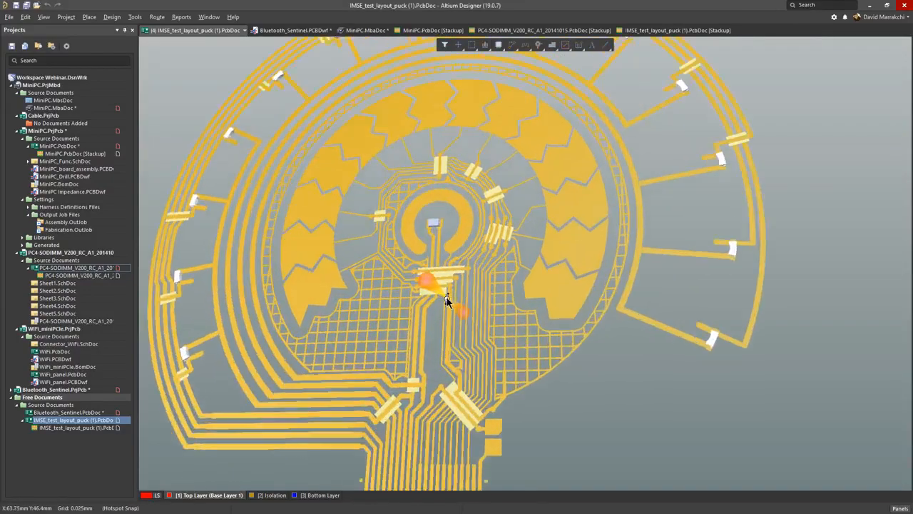
scroll(up, 3)
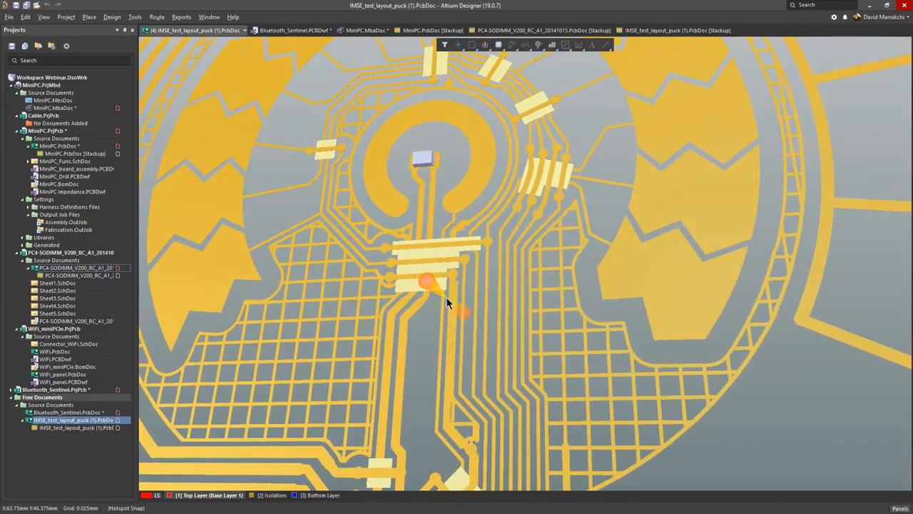